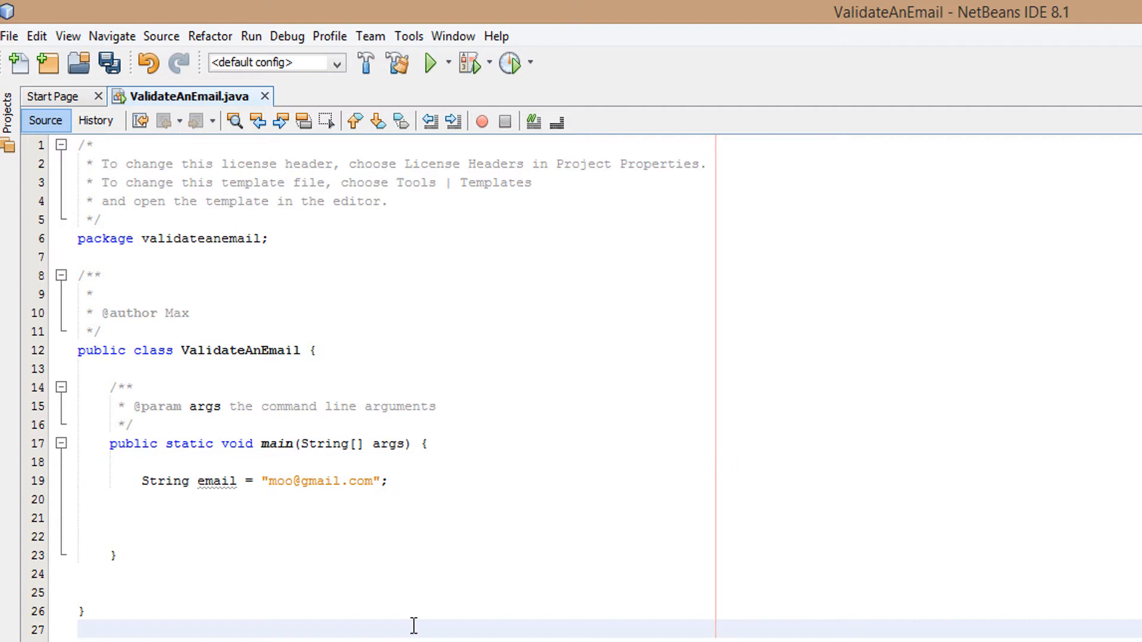
Declare public static boolean valEmail(String input) with an opening brace on the blank line below main.
{"action": "left_click", "coordinate": [113, 556]}
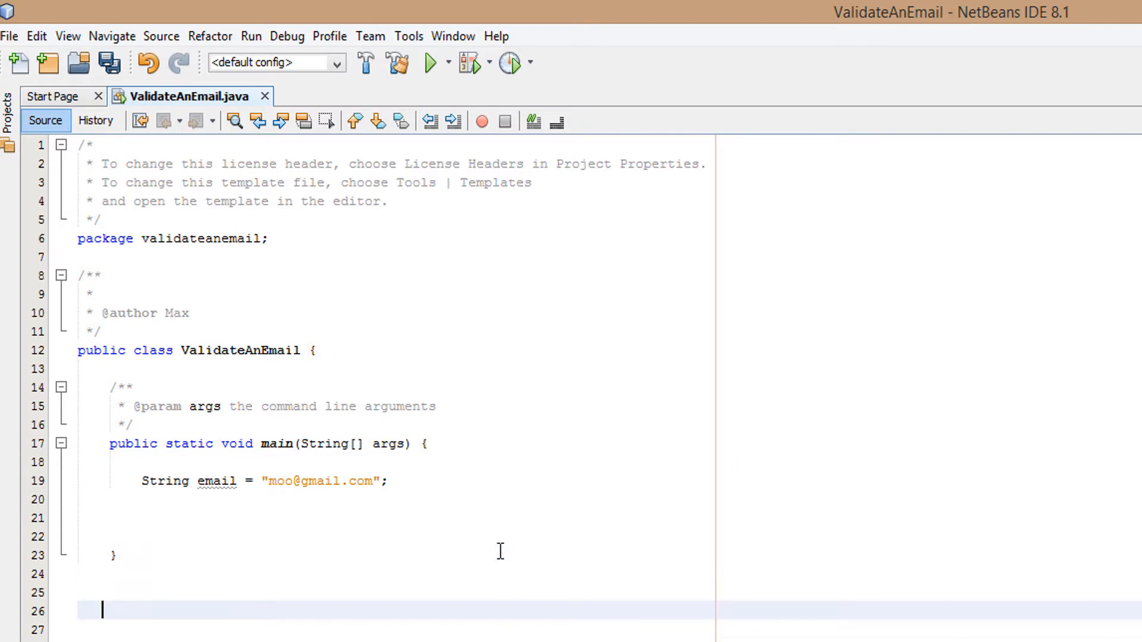
{"action": "type", "text": "publi"}
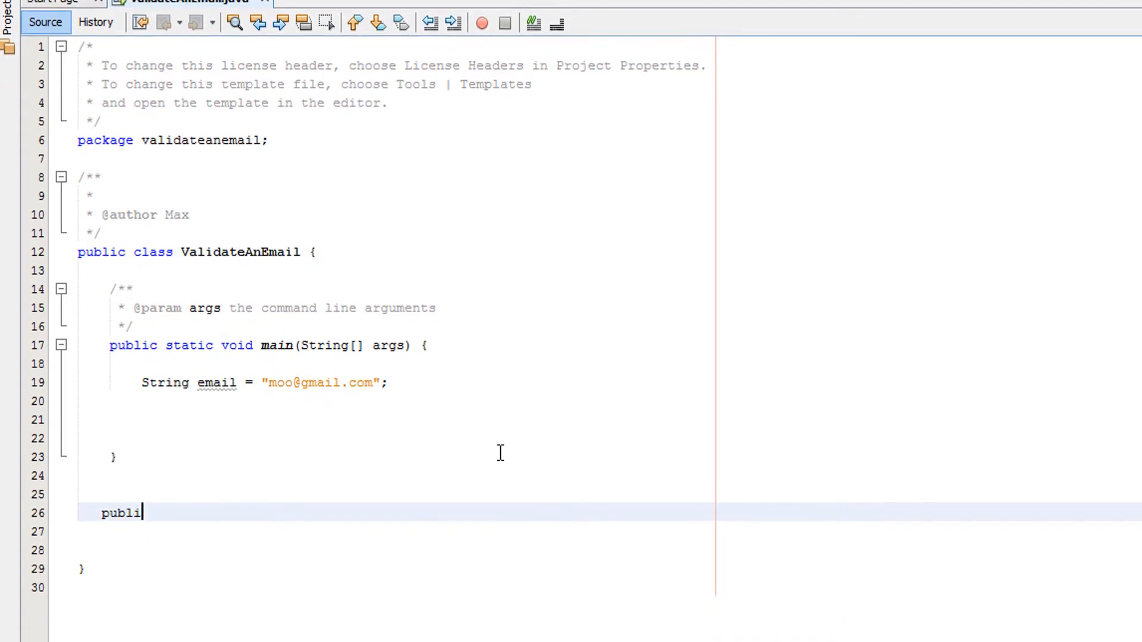
{"action": "type", "text": "c static"}
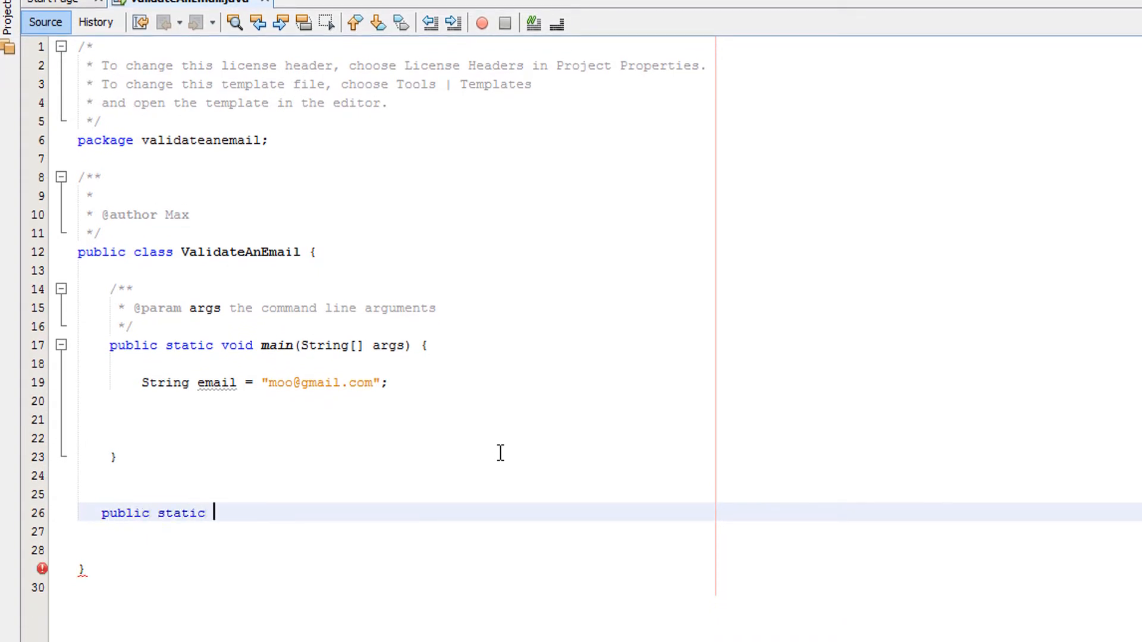
{"action": "type", "text": "boolean"}
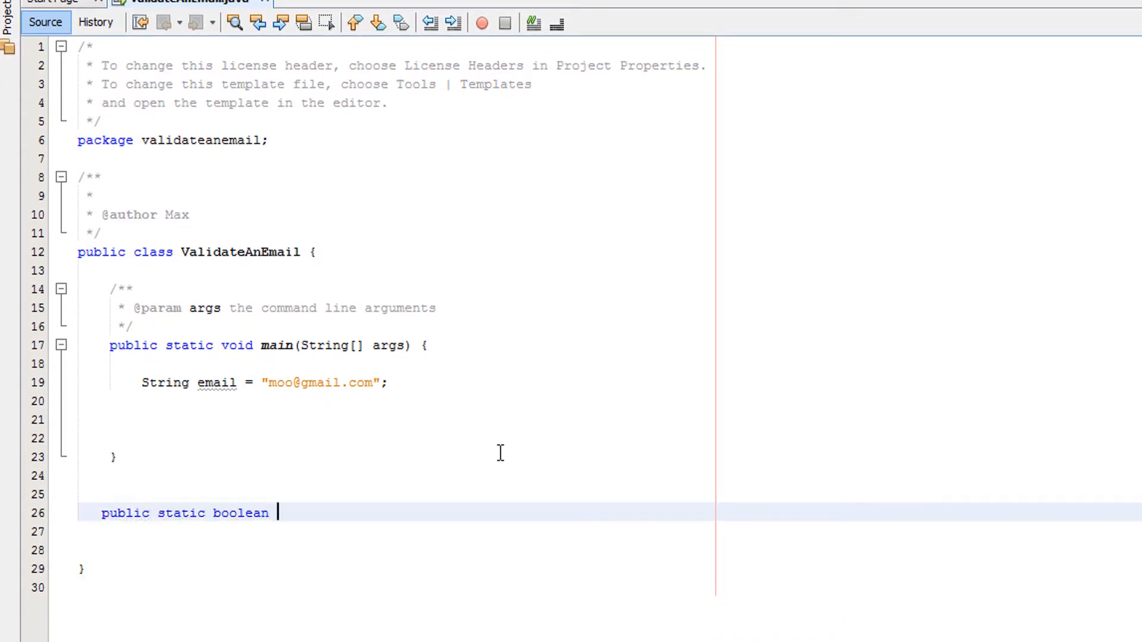
{"action": "type", "text": "valEmial"}
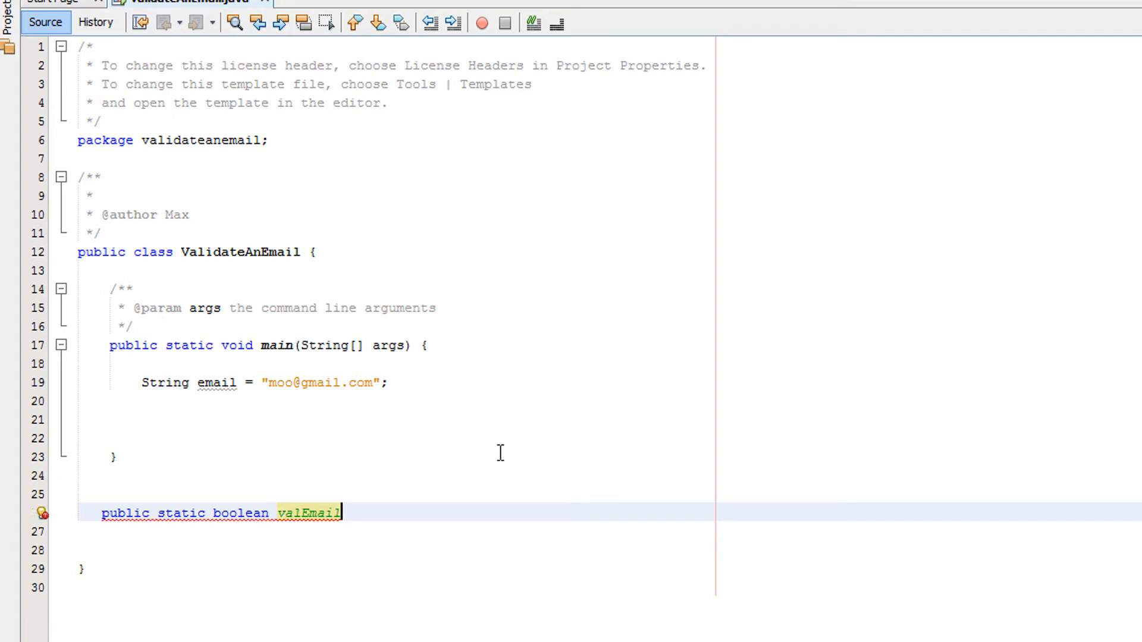
{"action": "type", "text": "(String inpu"}
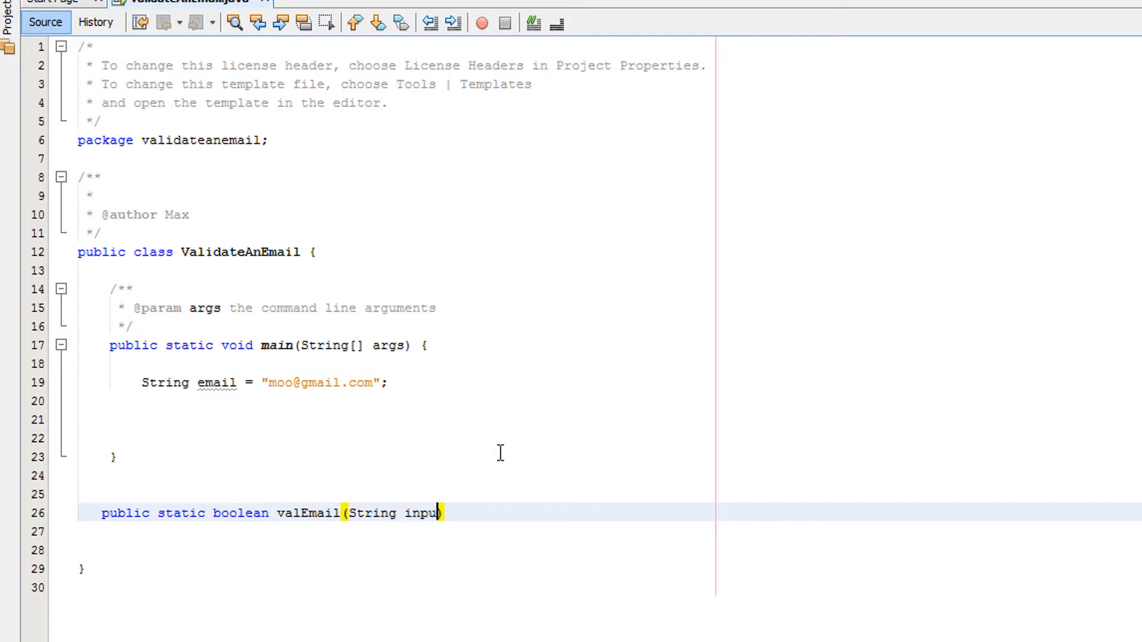
{"action": "type", "text": "t){"}
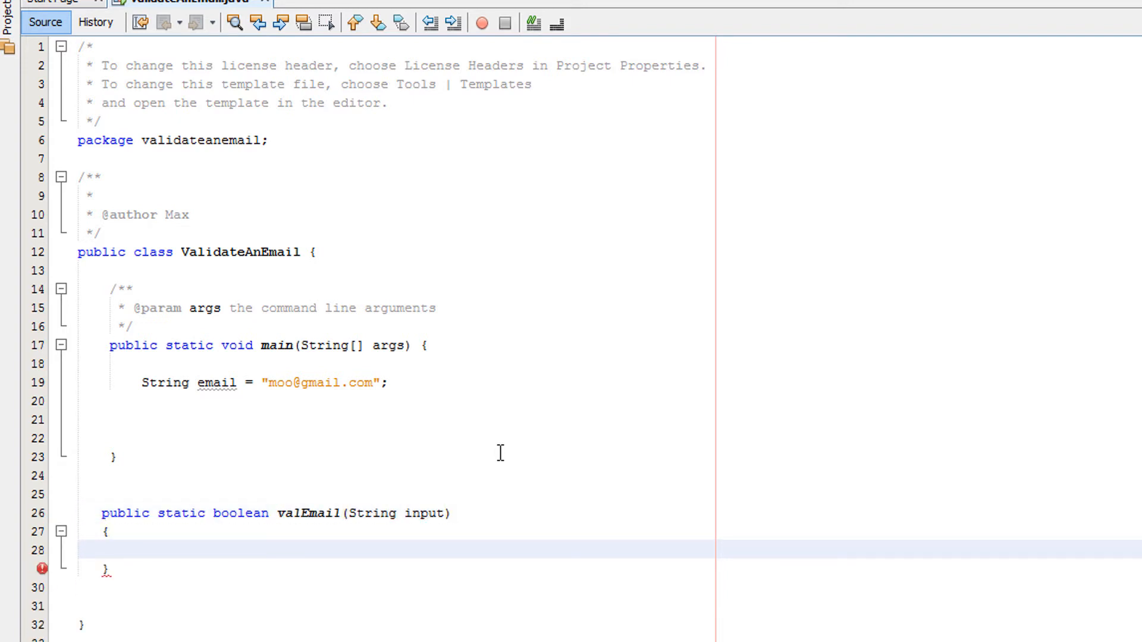
Declare String emailRegex = "^[A-Z0-9._%+-]+@[A-Z0-9.-]+\\.[A-Z]{2,6}$"; inside valEmail.
{"action": "type", "text": "String ema"}
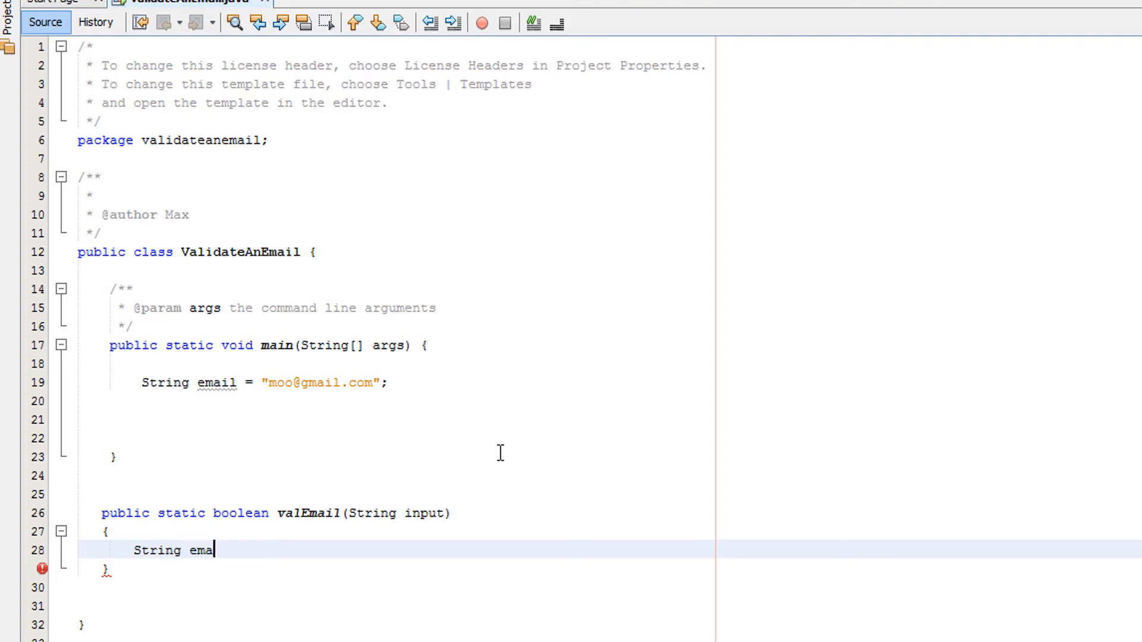
{"action": "type", "text": "ilRegex ="}
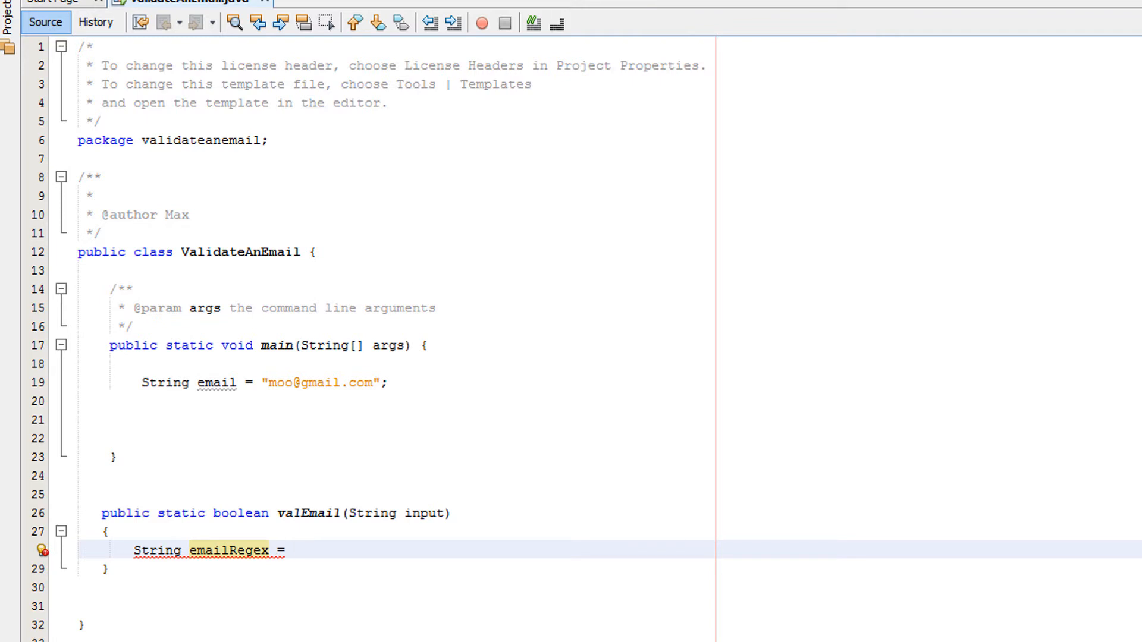
{"action": "mouse_move", "coordinate": [376, 550]}
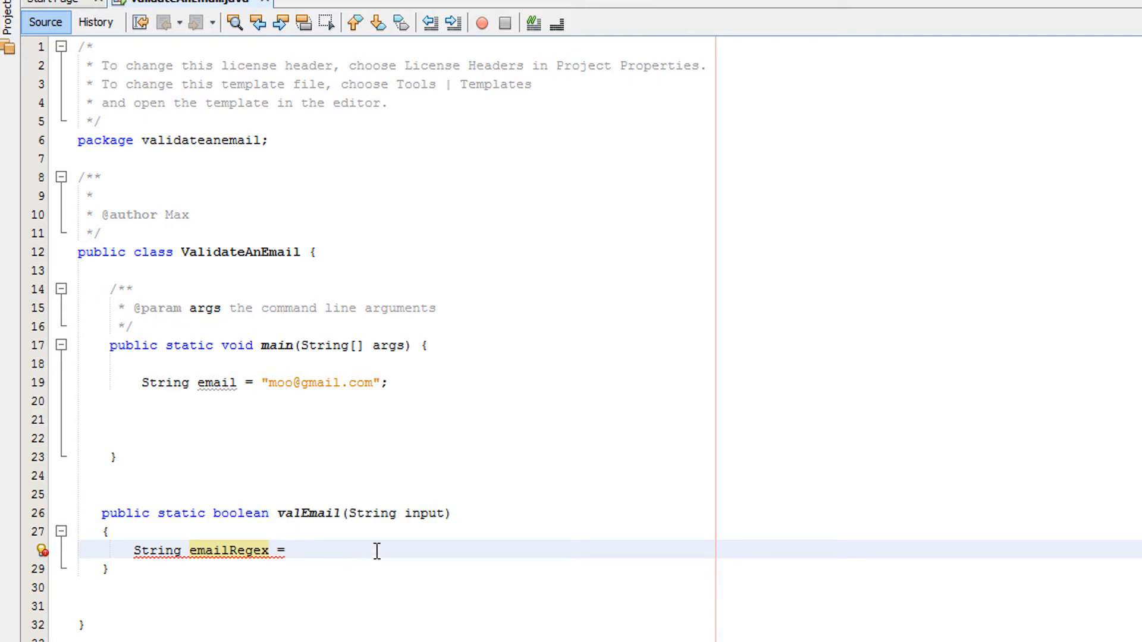
{"action": "type", "text": "\"^[A-Z0-9._%+-]+@[A-Z0-9.-]+\\\\.[A-Z]{2,6}$\";"}
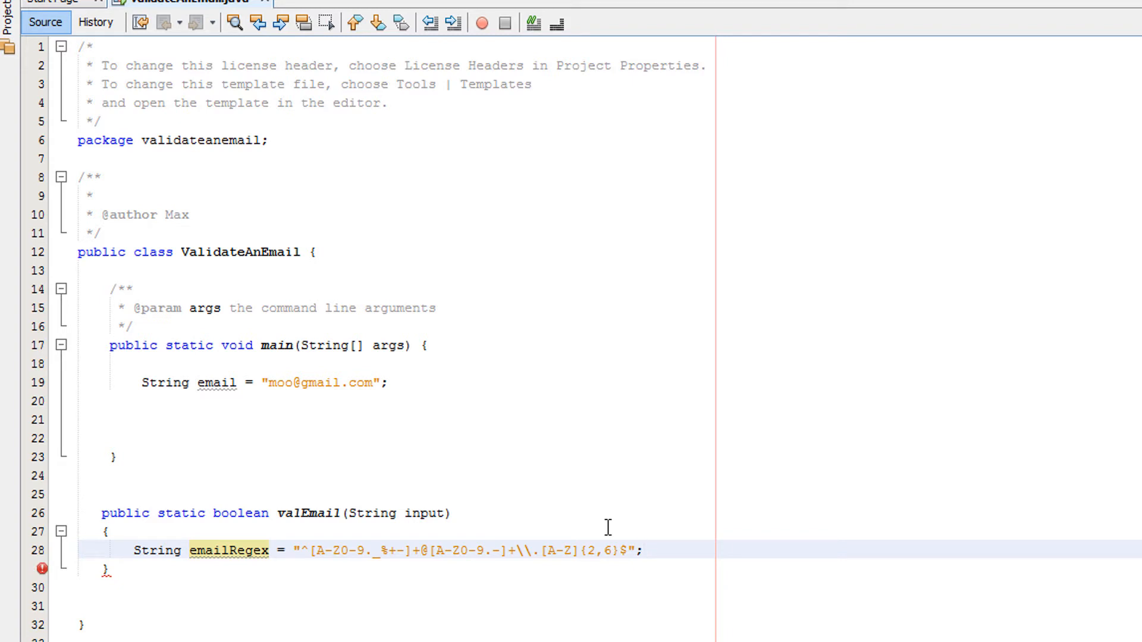
Write Pattern emailPat = Pattern.compile(emailRegex, Pattern.CASE_INSENSITIVE); completing the flag via code completion.
{"action": "type", "text": "P"}
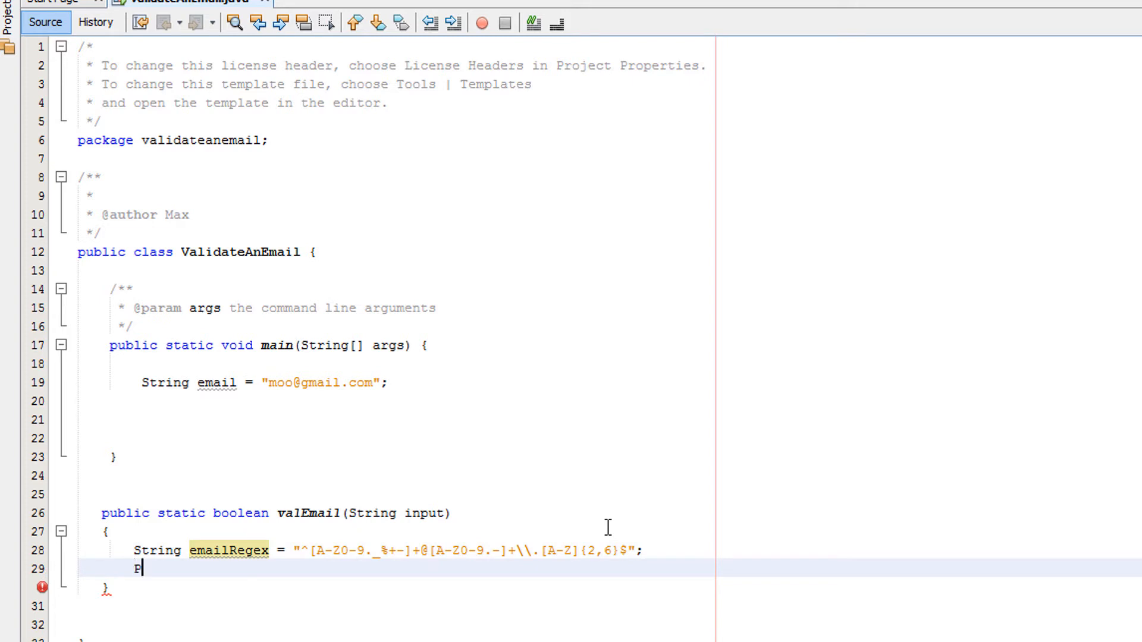
{"action": "type", "text": "at"}
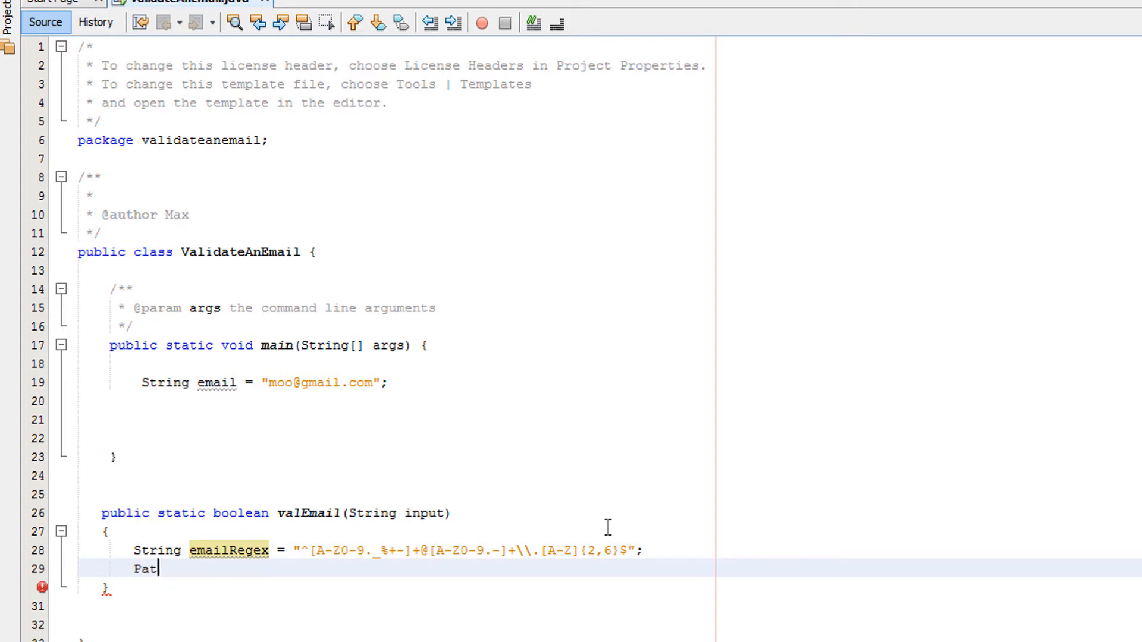
{"action": "type", "text": "tern emailPat ="}
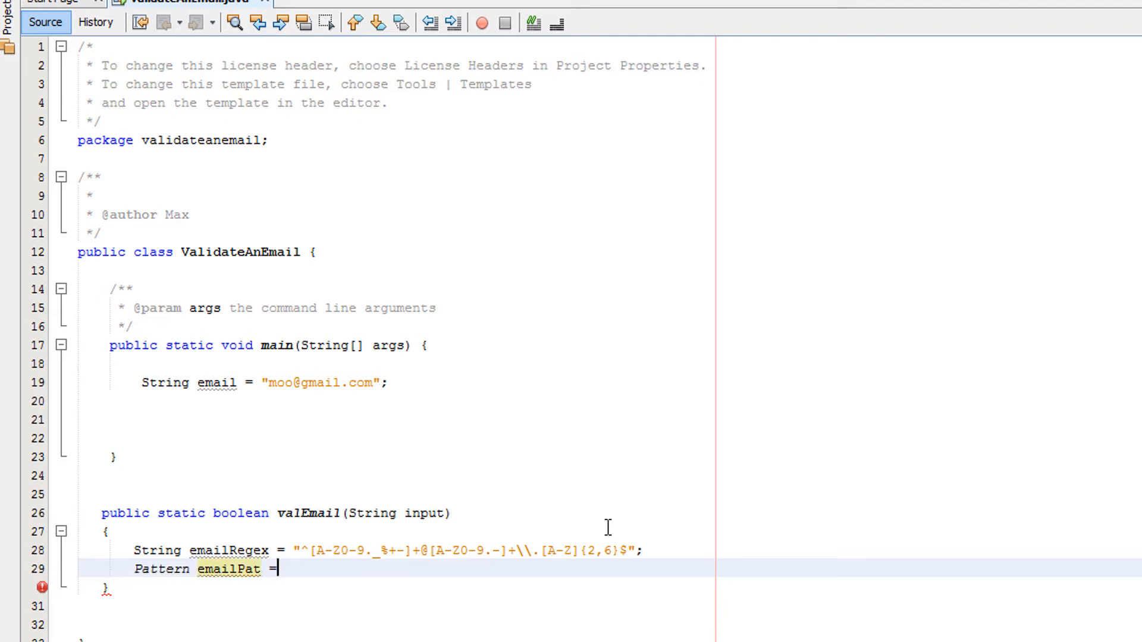
{"action": "type", "text": "Patter"}
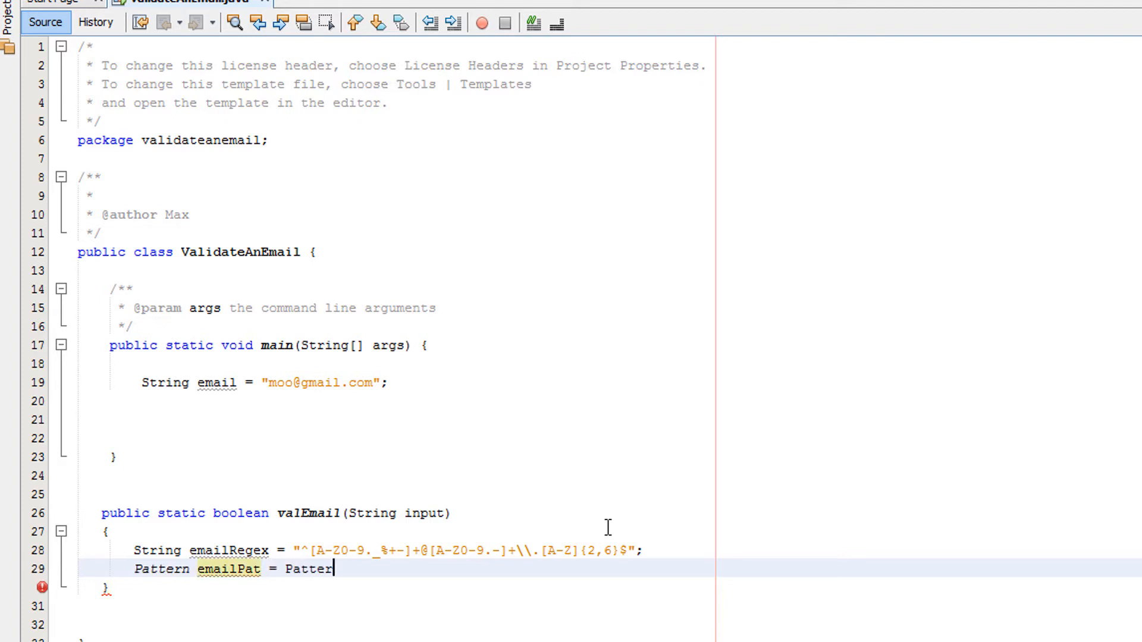
{"action": "type", "text": ".compi"}
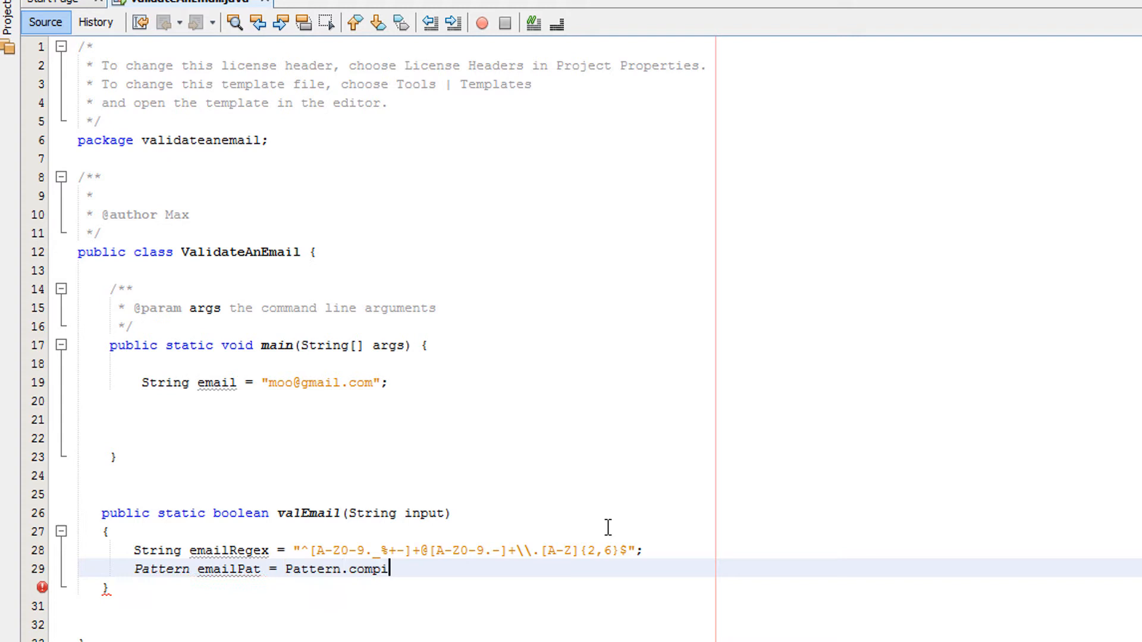
{"action": "type", "text": "le(ema"}
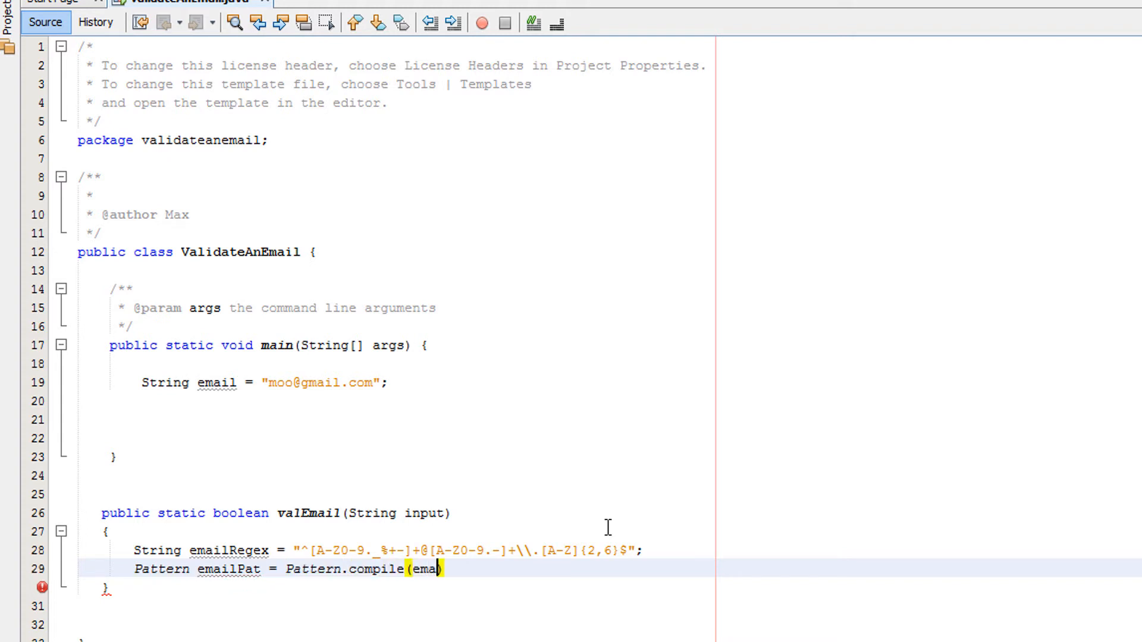
{"action": "type", "text": "ilRegex)"}
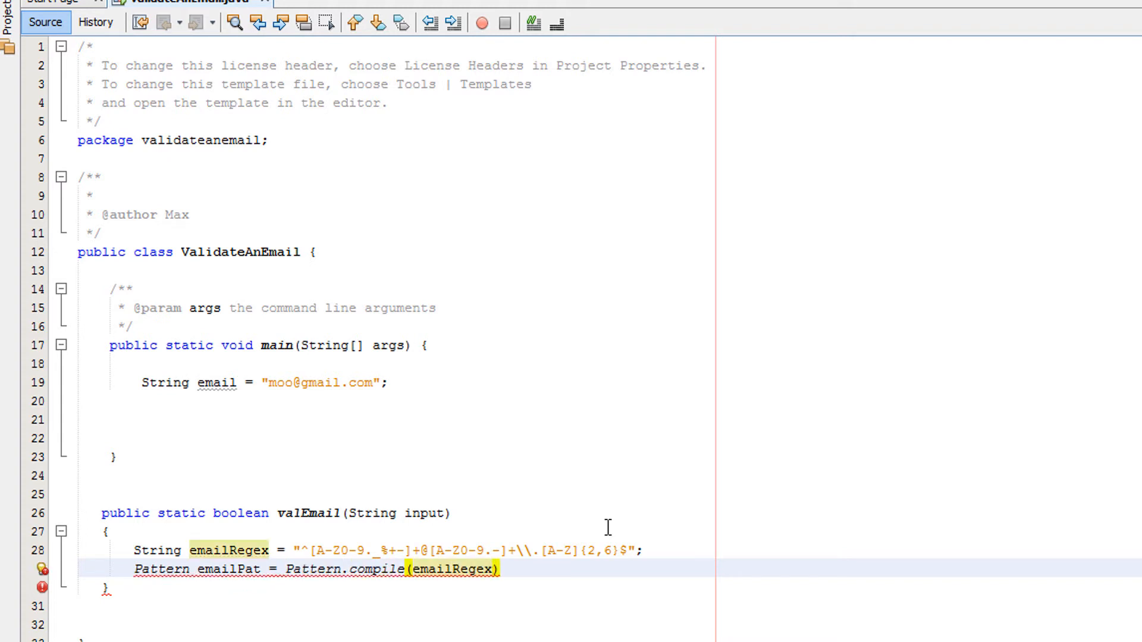
{"action": "type", "text": ","}
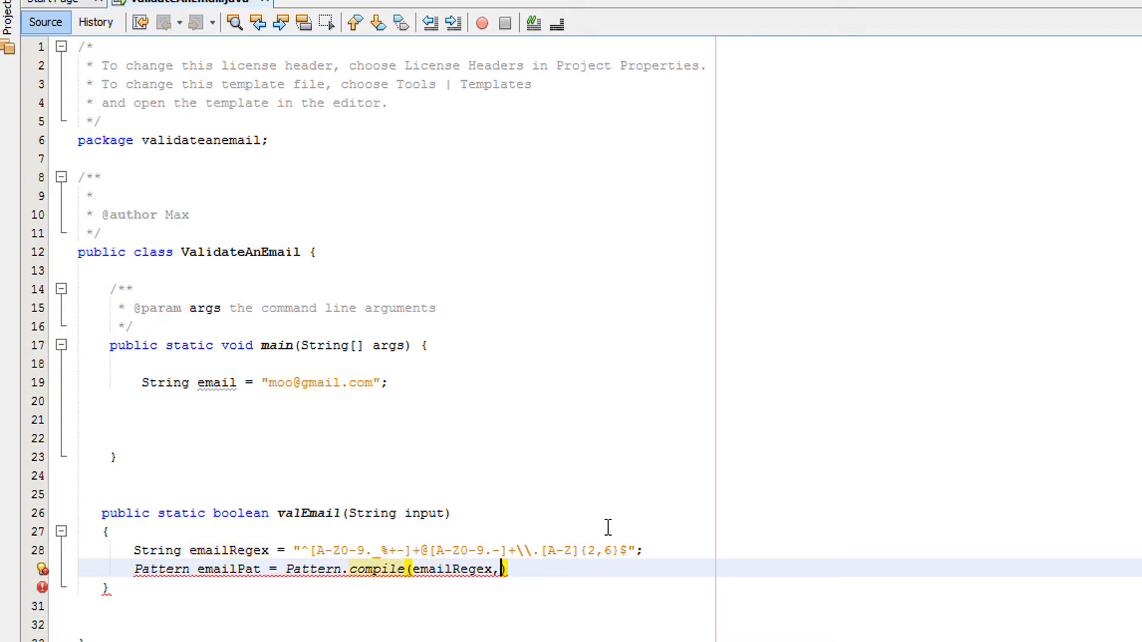
{"action": "type", "text": "Pattern)"}
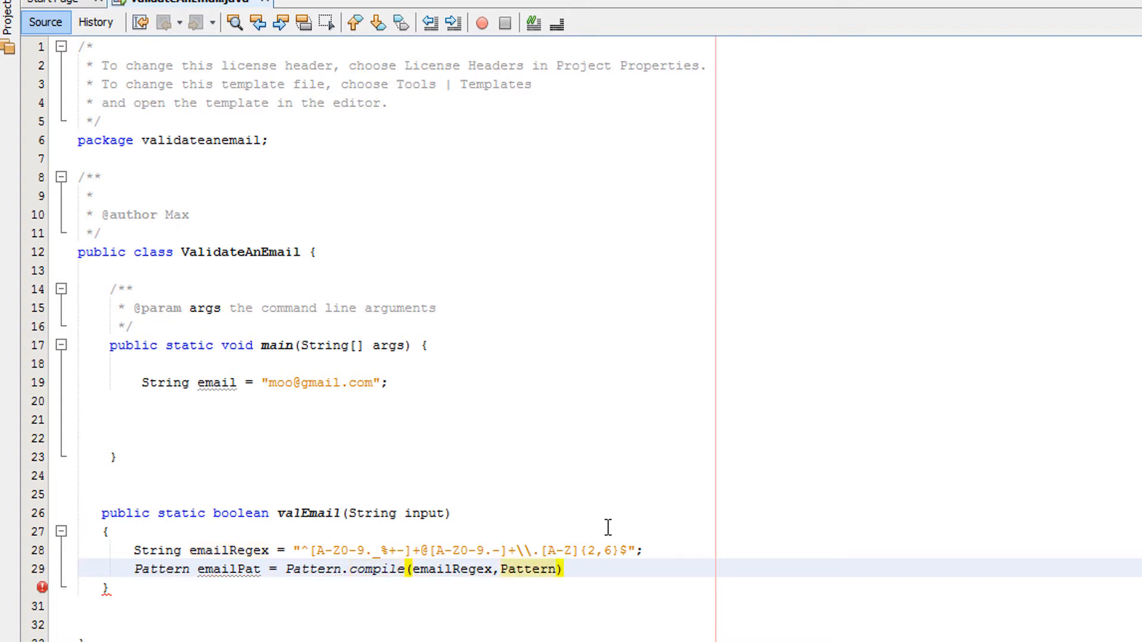
{"action": "type", "text": ".CASE_"}
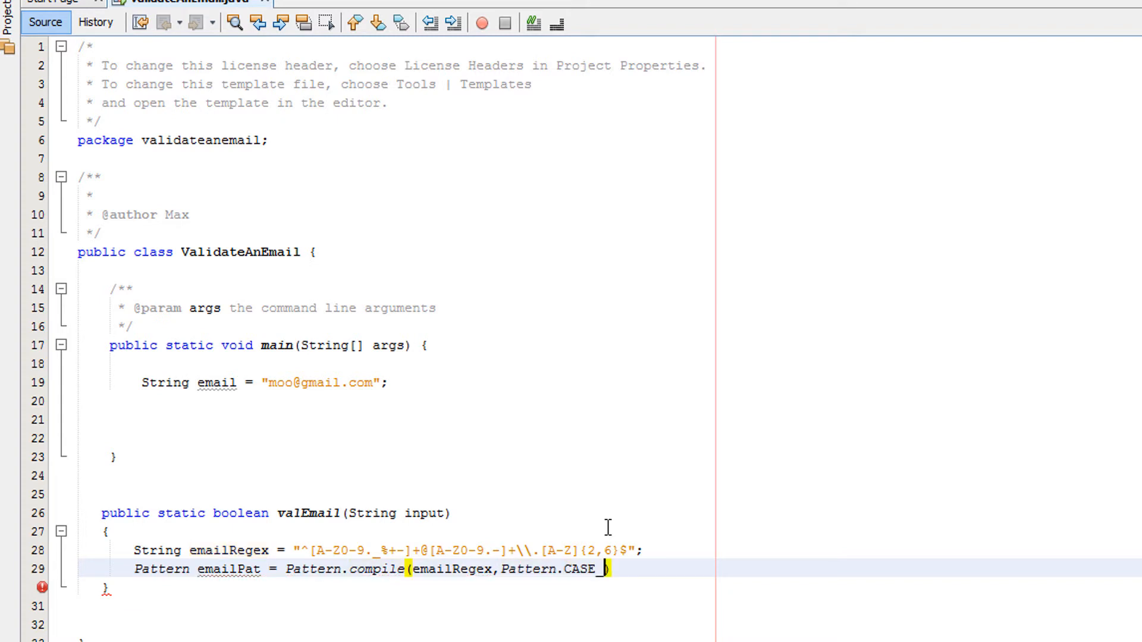
{"action": "type", "text": "SENSITIVE"}
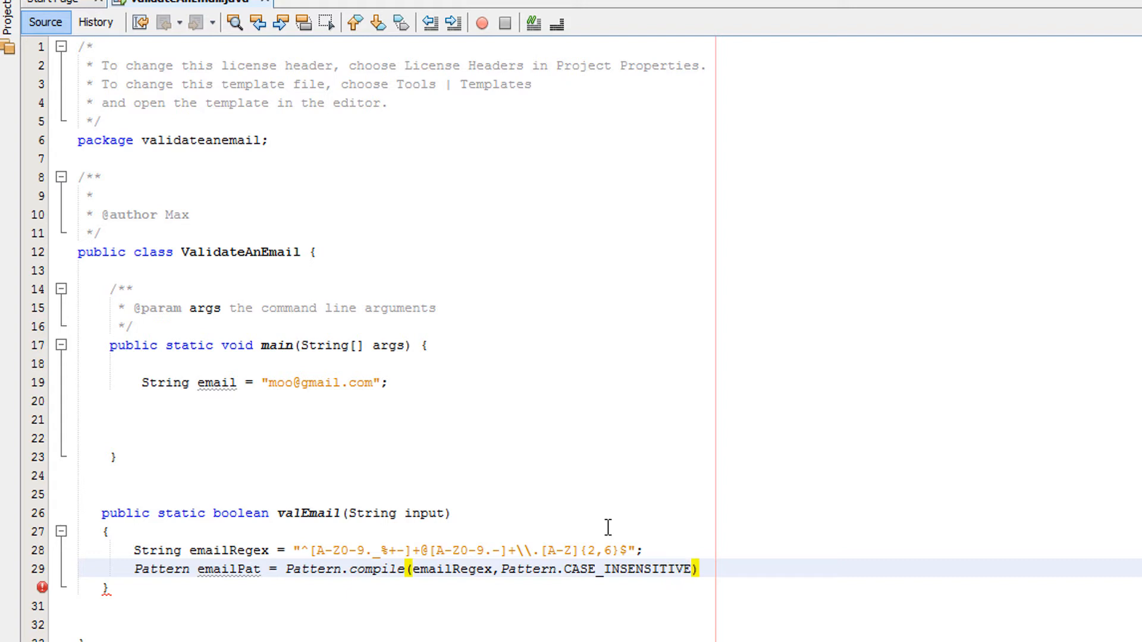
{"action": "type", "text": ";"}
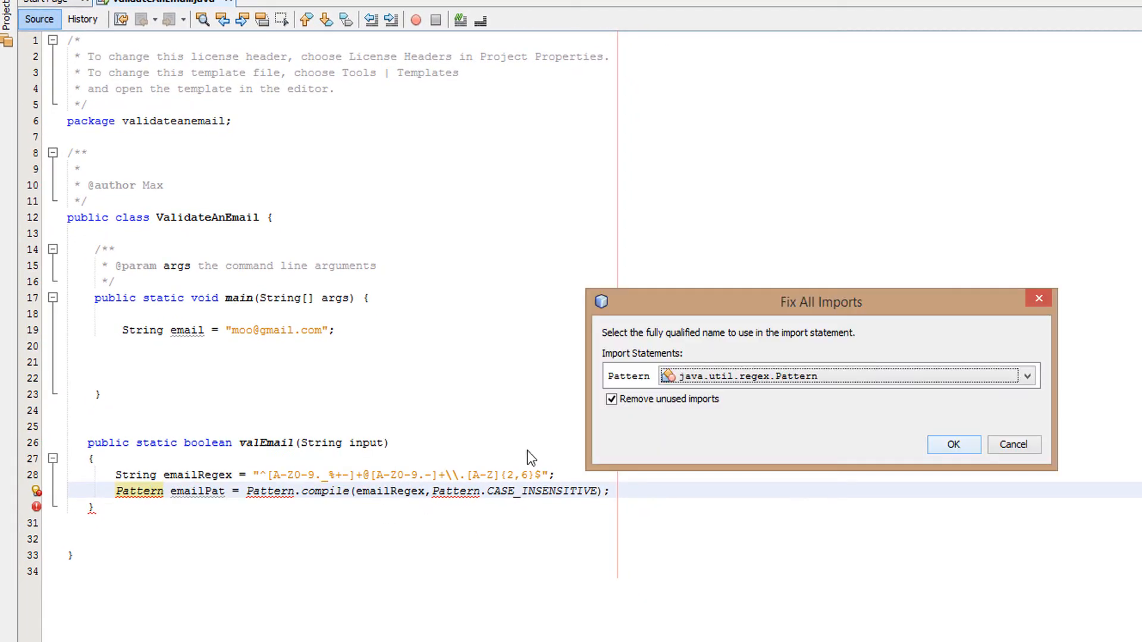
Import java.util.regex.Pattern, write Matcher matcher = emailPat.matcher(input); and fix the Matcher import.
{"action": "left_click", "coordinate": [952, 443]}
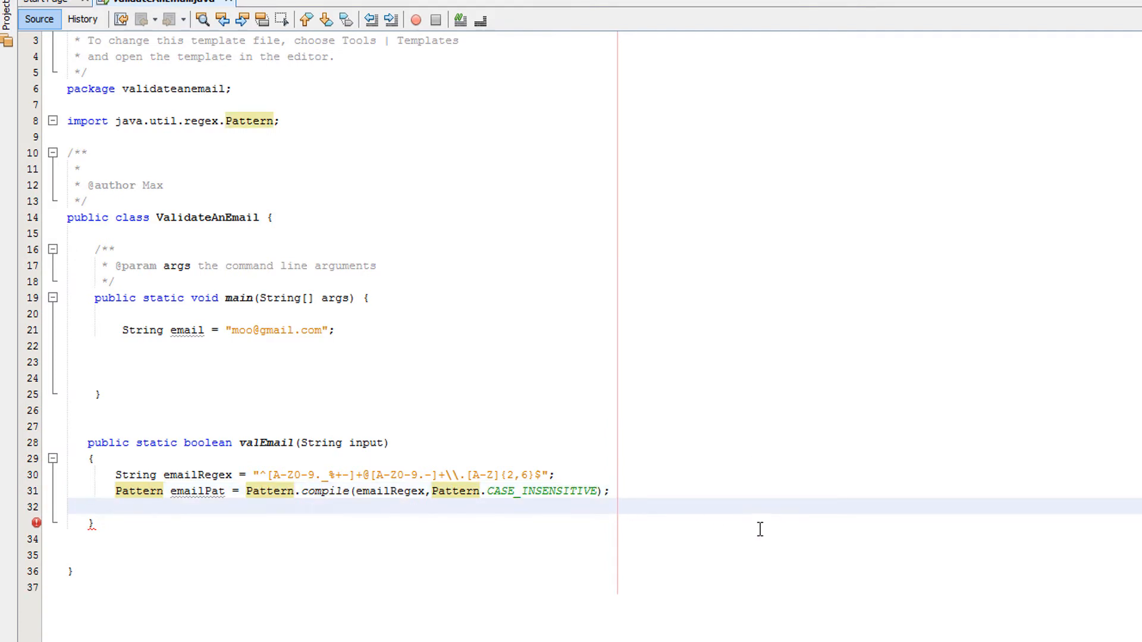
{"action": "type", "text": "Matcher matc"}
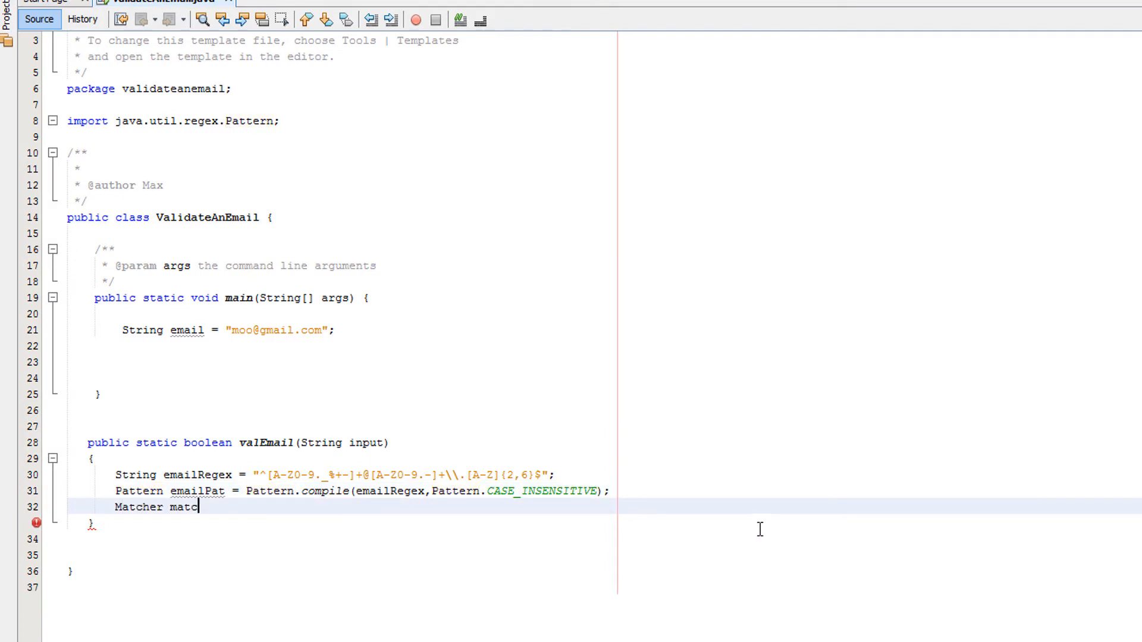
{"action": "type", "text": "her = emailPat"}
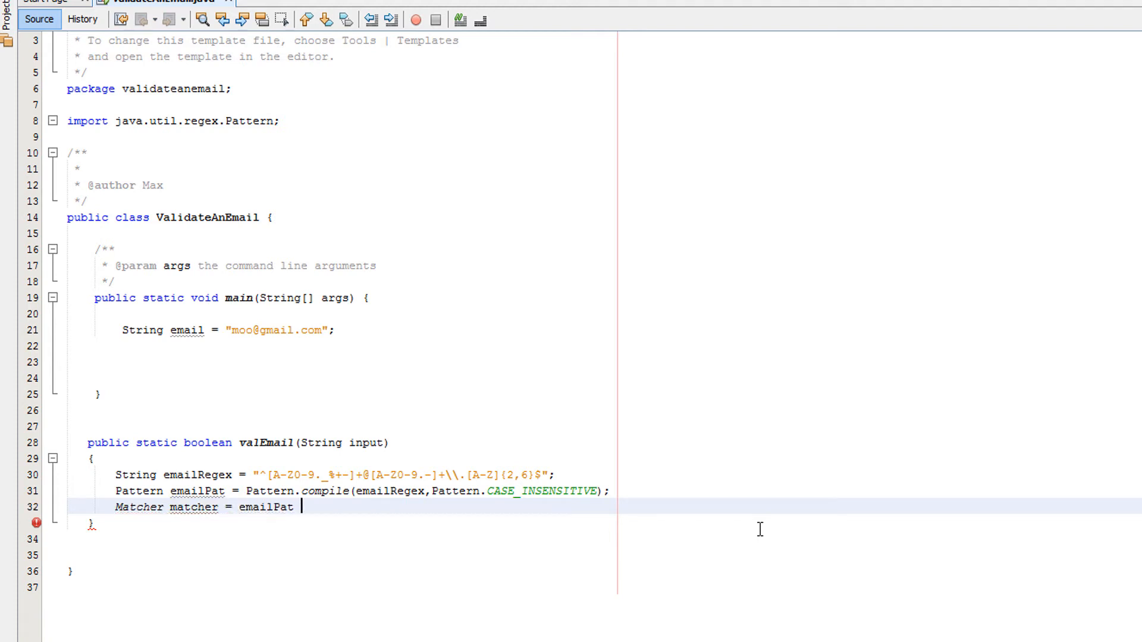
{"action": "type", "text": ".ma"}
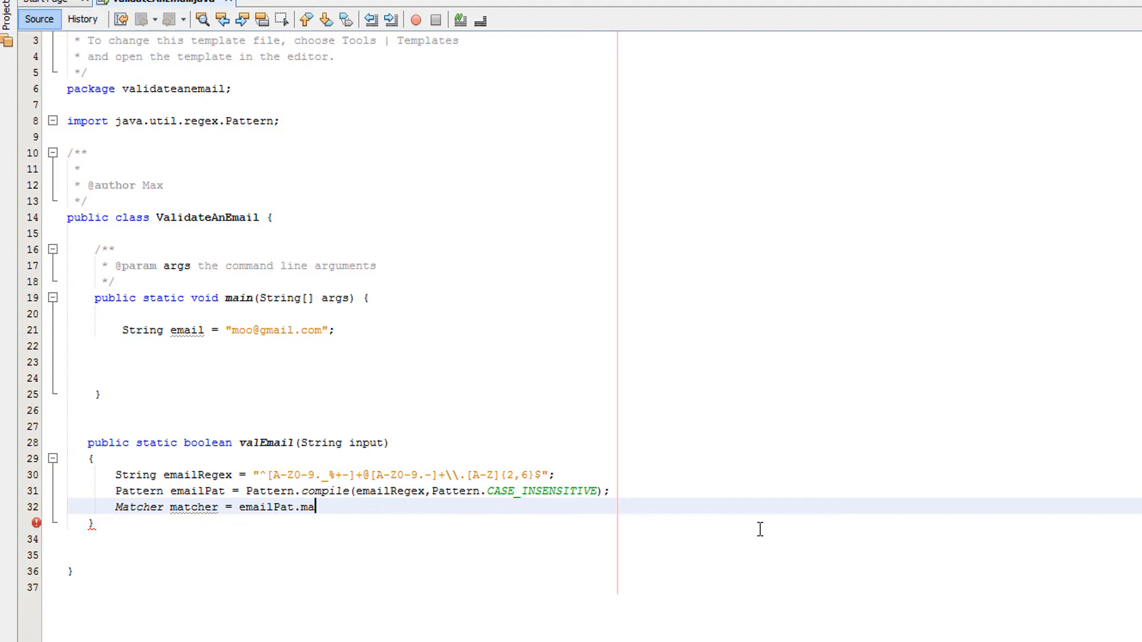
{"action": "type", "text": "tcher(inp"}
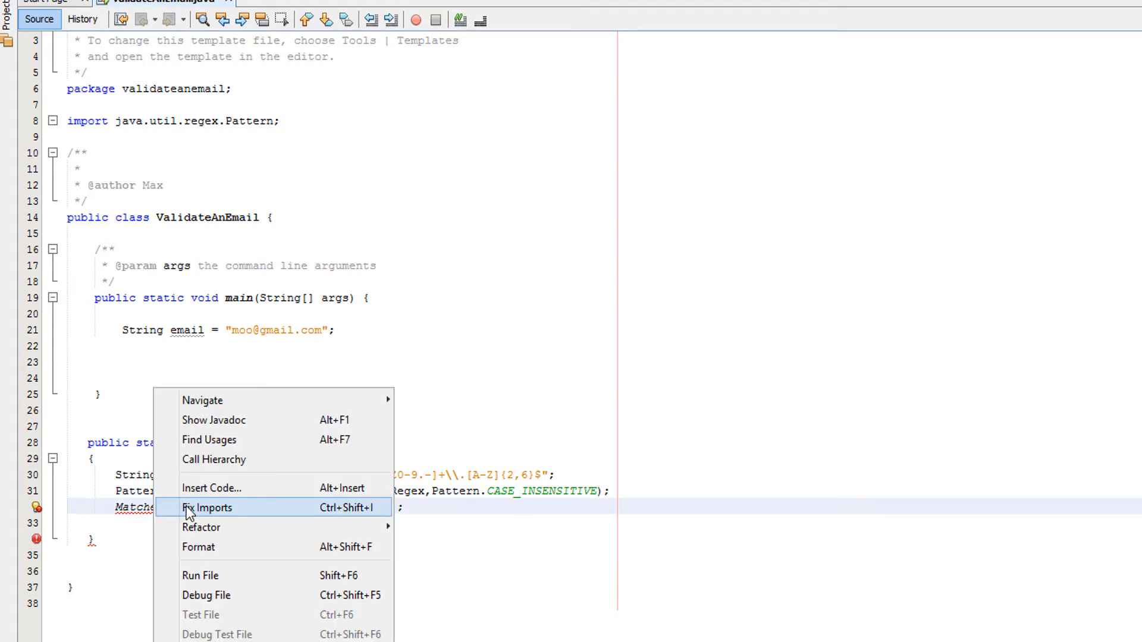
{"action": "left_click", "coordinate": [207, 508]}
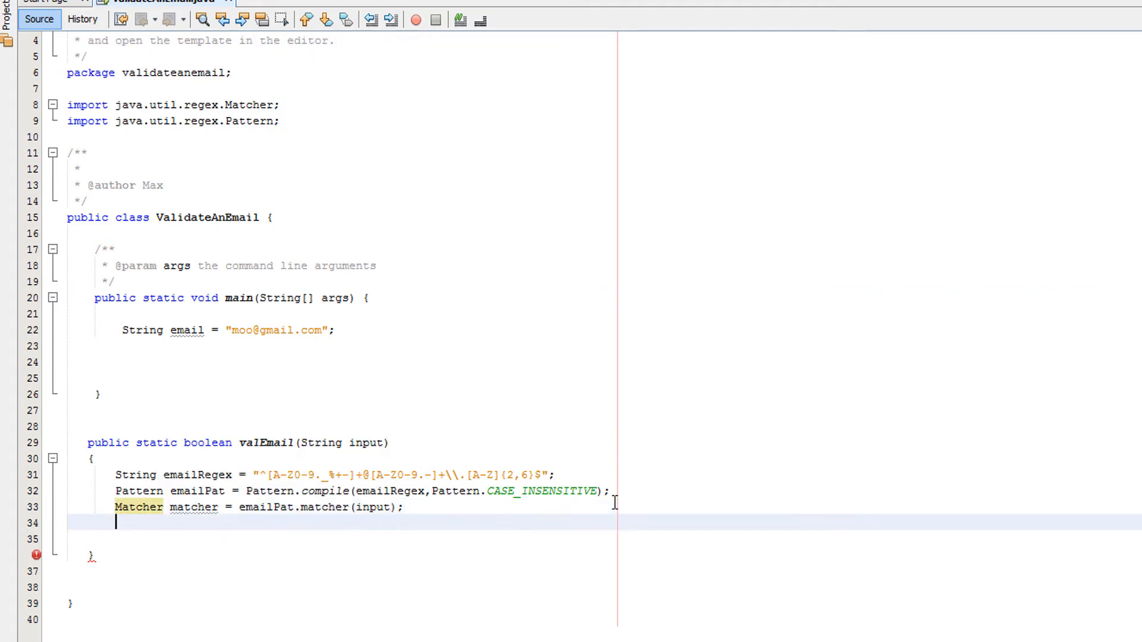
Return matcher.find() as the method's result.
{"action": "type", "text": "return"}
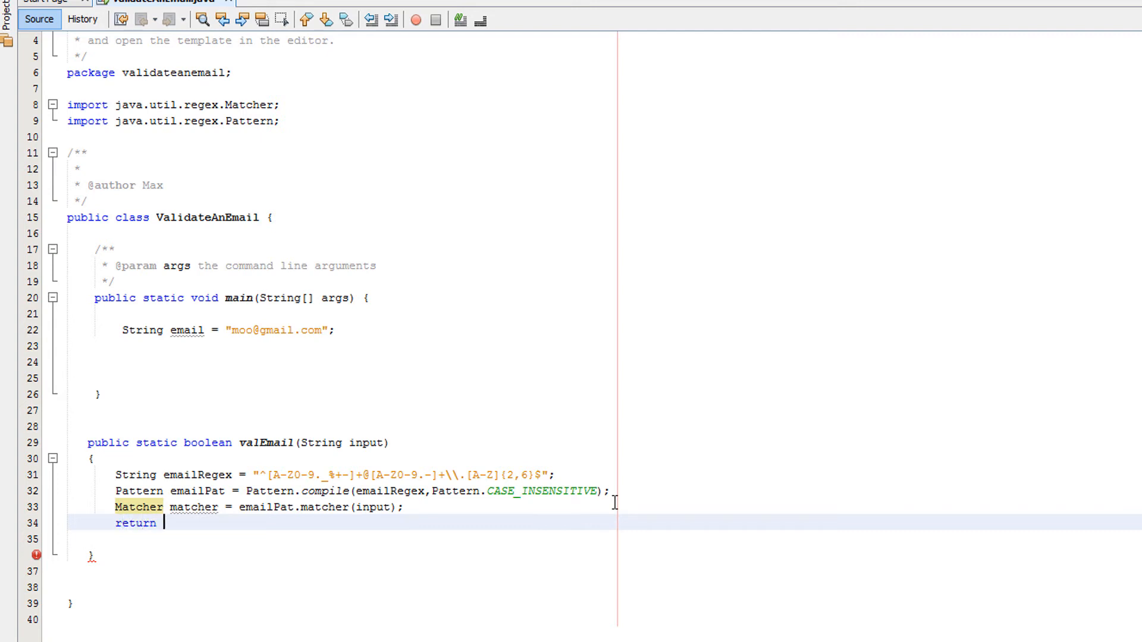
{"action": "type", "text": "matcher."}
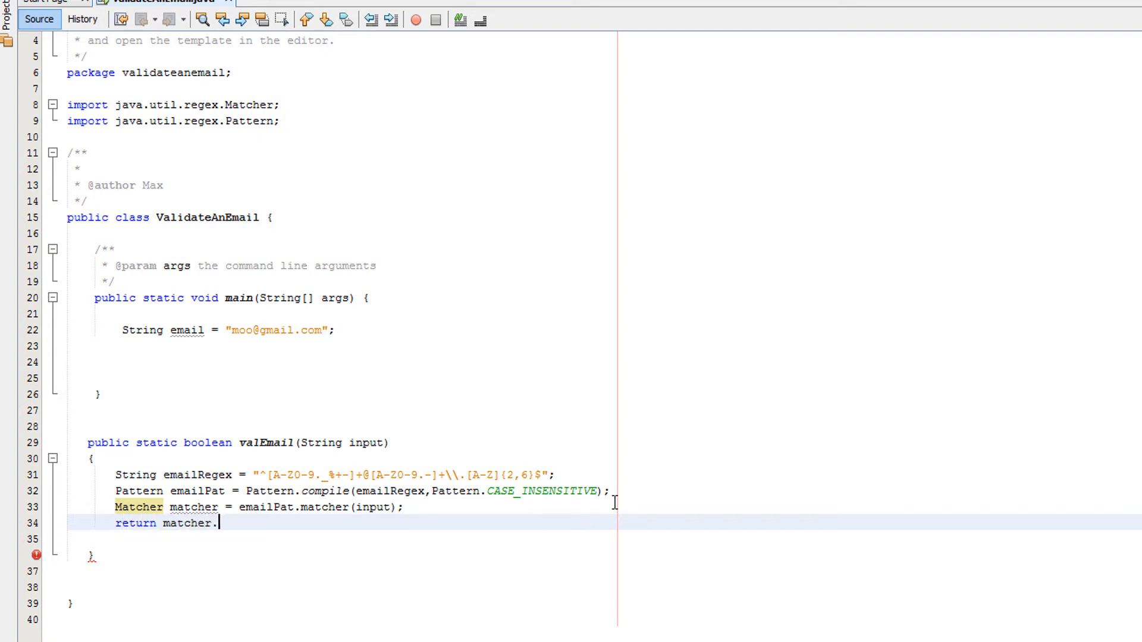
{"action": "type", "text": "find();"}
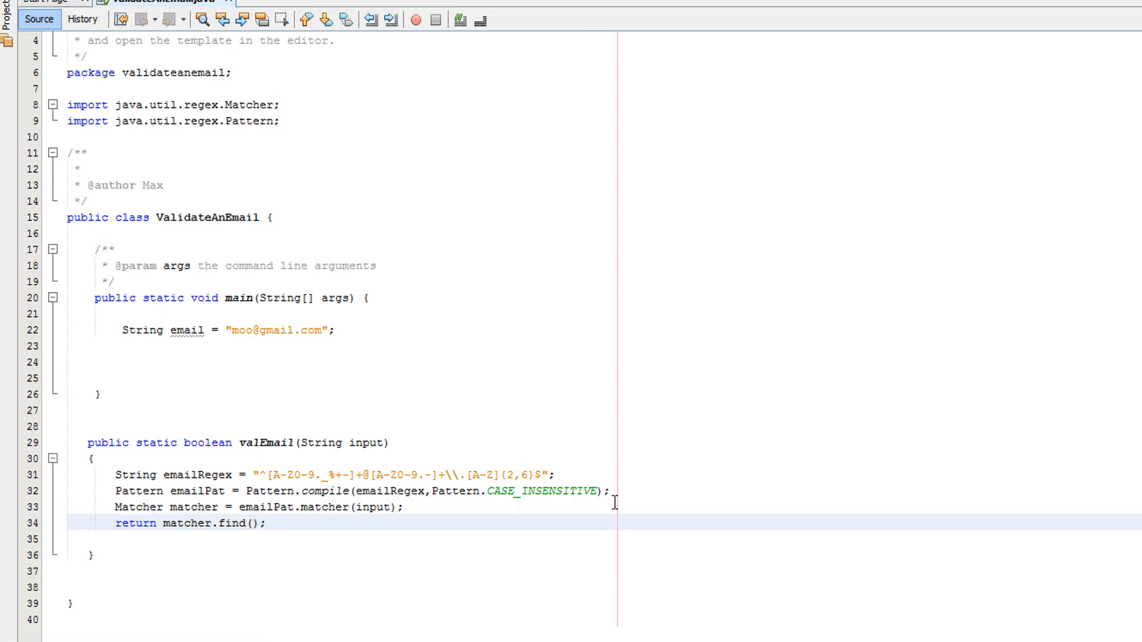
Add System.out.println(valEmail(email)); in main after the email declaration.
{"action": "left_click", "coordinate": [344, 346]}
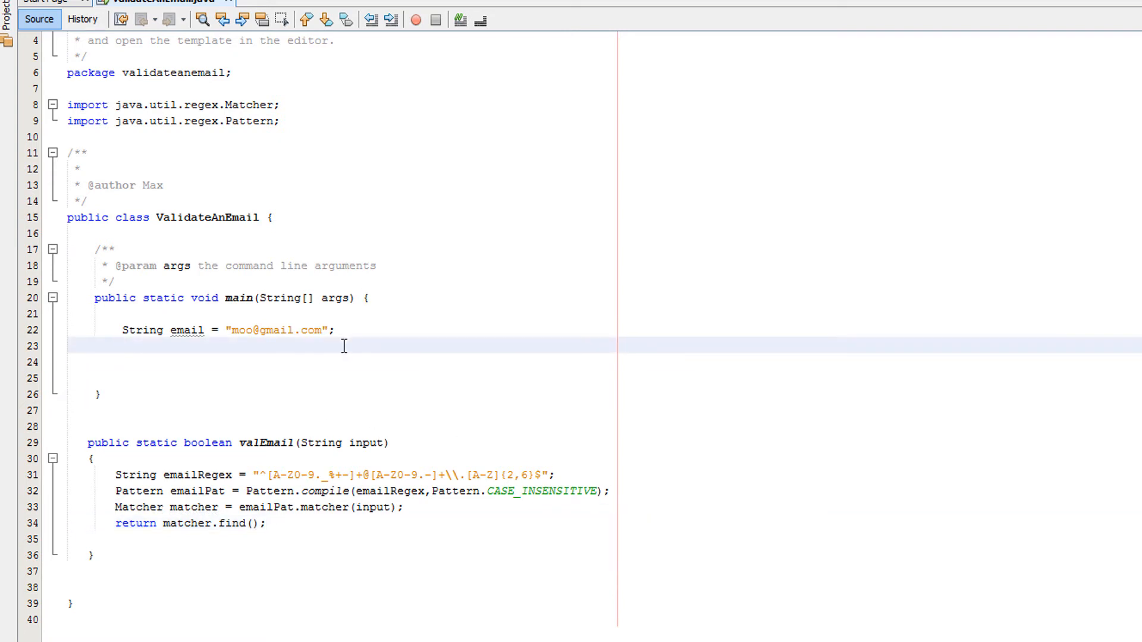
{"action": "type", "text": "Syaste"}
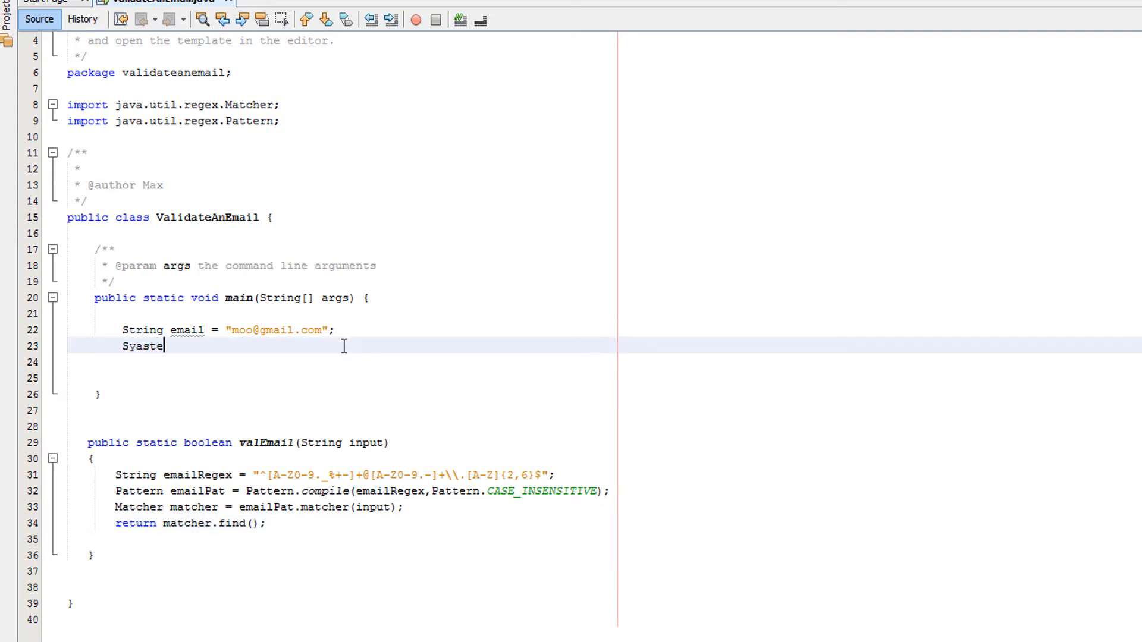
{"action": "type", "text": "m.out.print"}
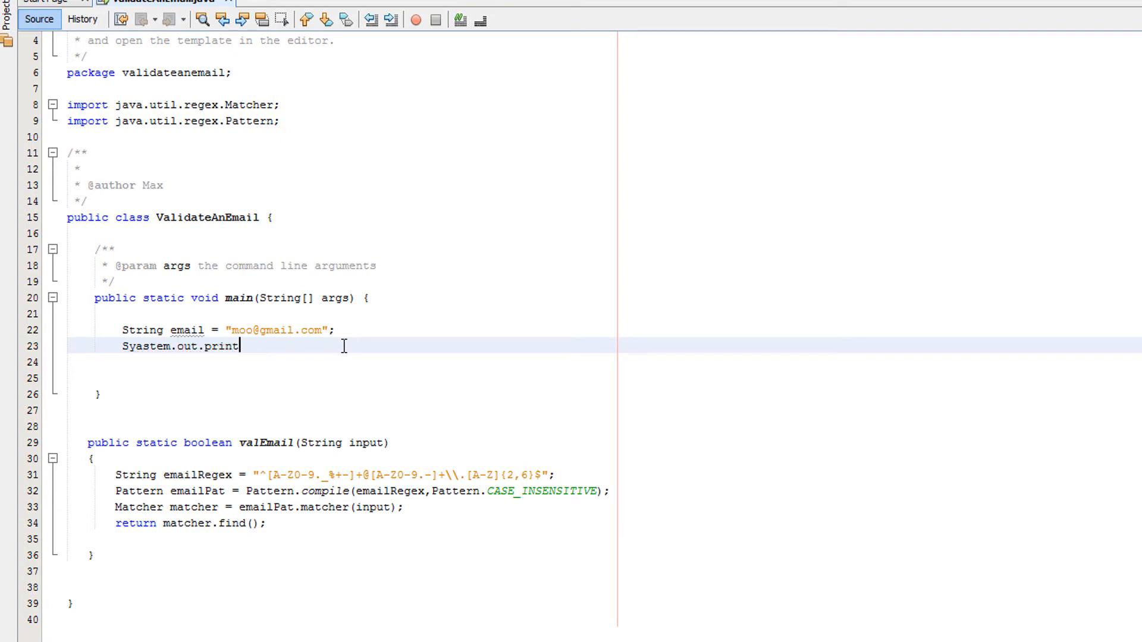
{"action": "type", "text": "ln(valEmail(email));"}
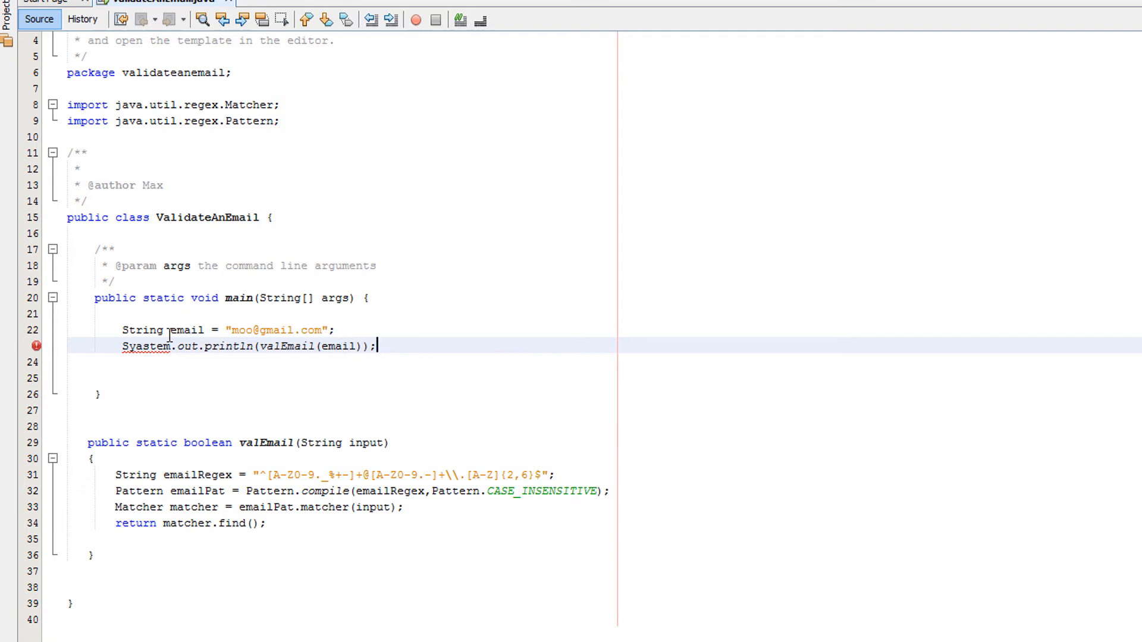
{"action": "key", "text": "enter"}
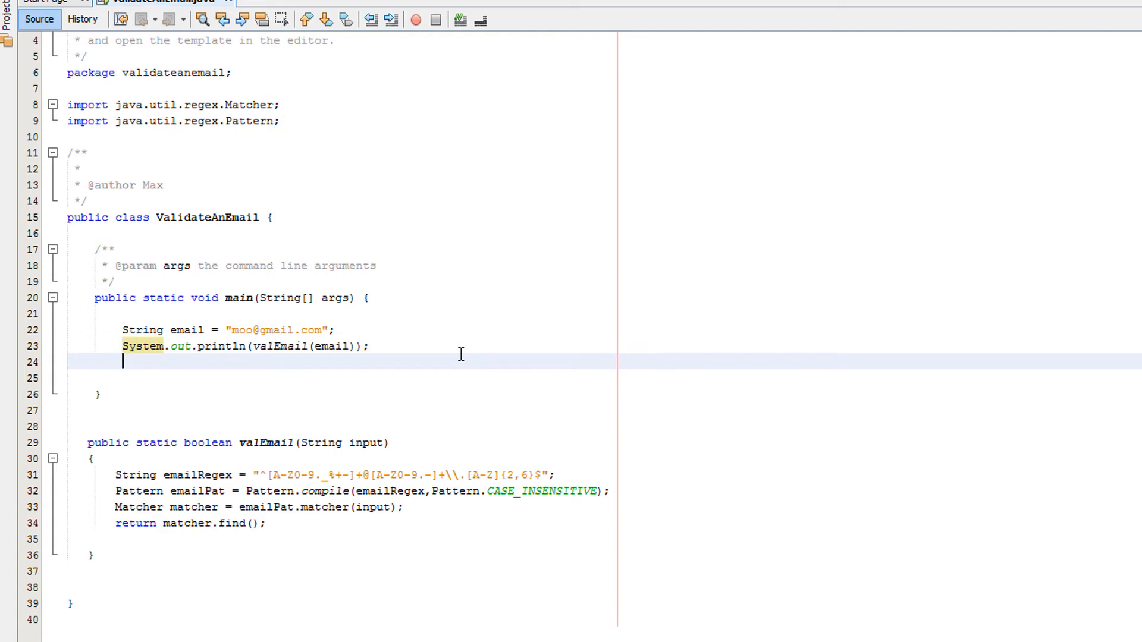
{"action": "left_click", "coordinate": [120, 346]}
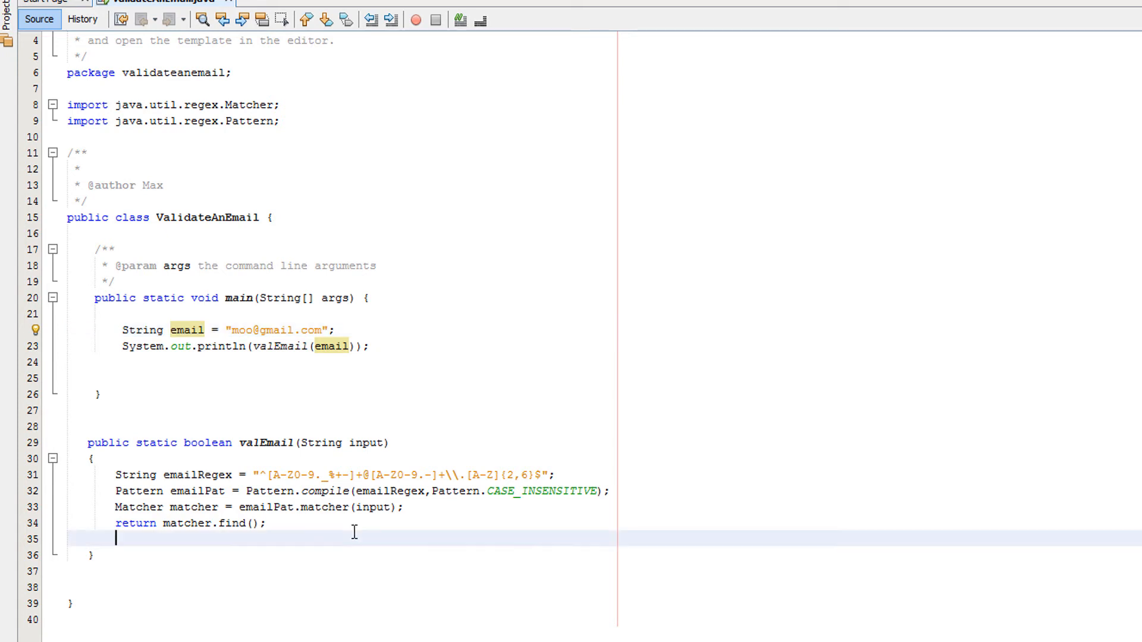
{"action": "left_click", "coordinate": [90, 458]}
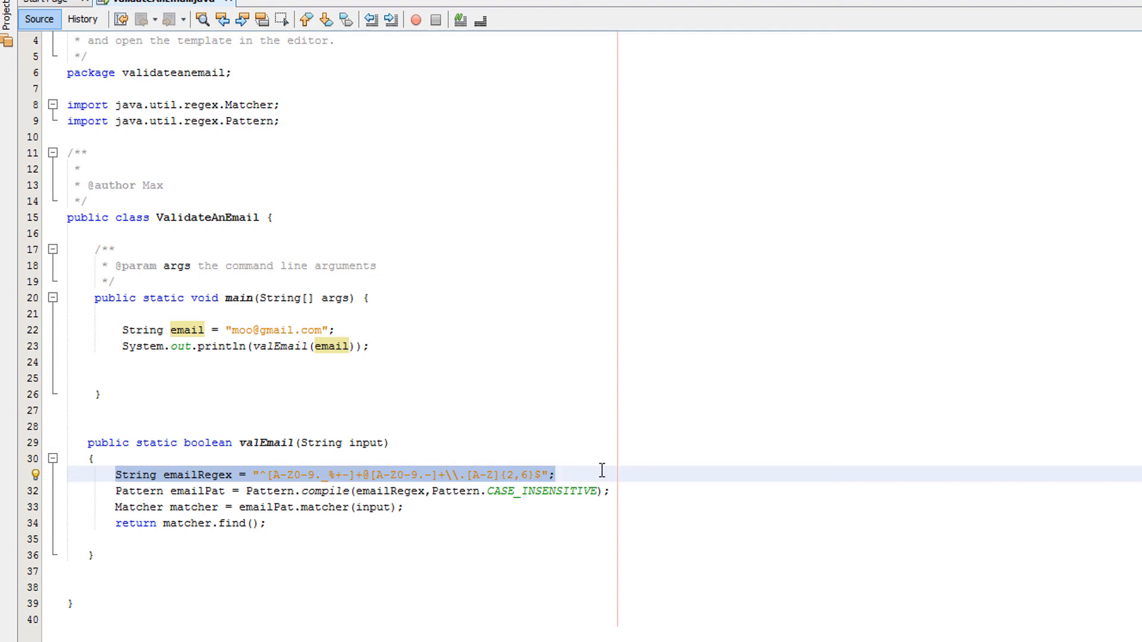
{"action": "left_click", "coordinate": [555, 474]}
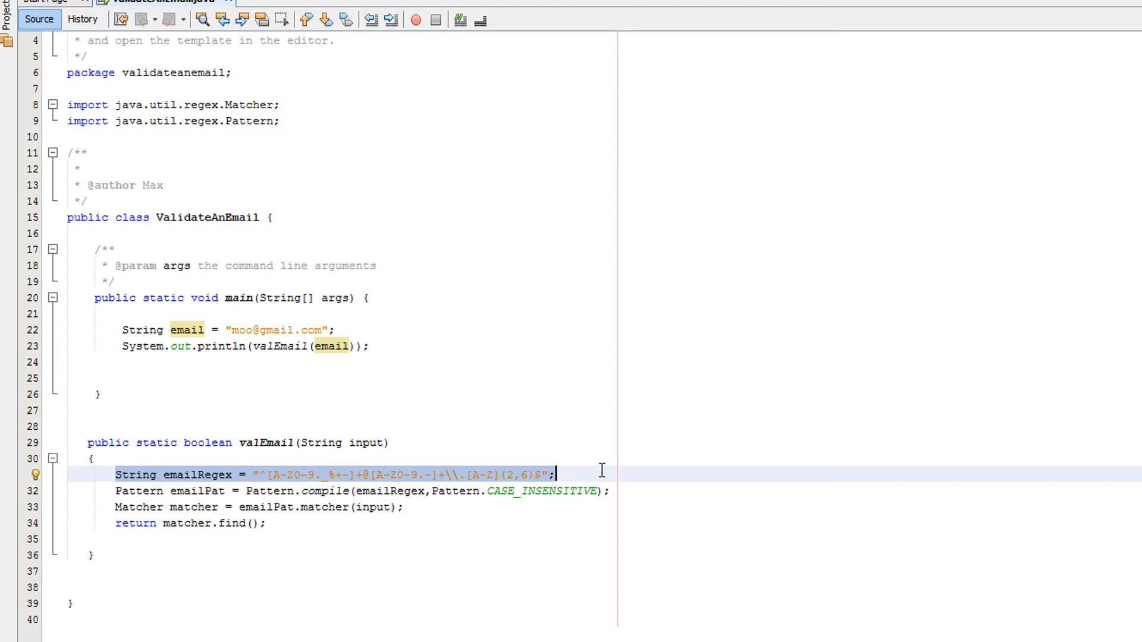
{"action": "left_click", "coordinate": [91, 458]}
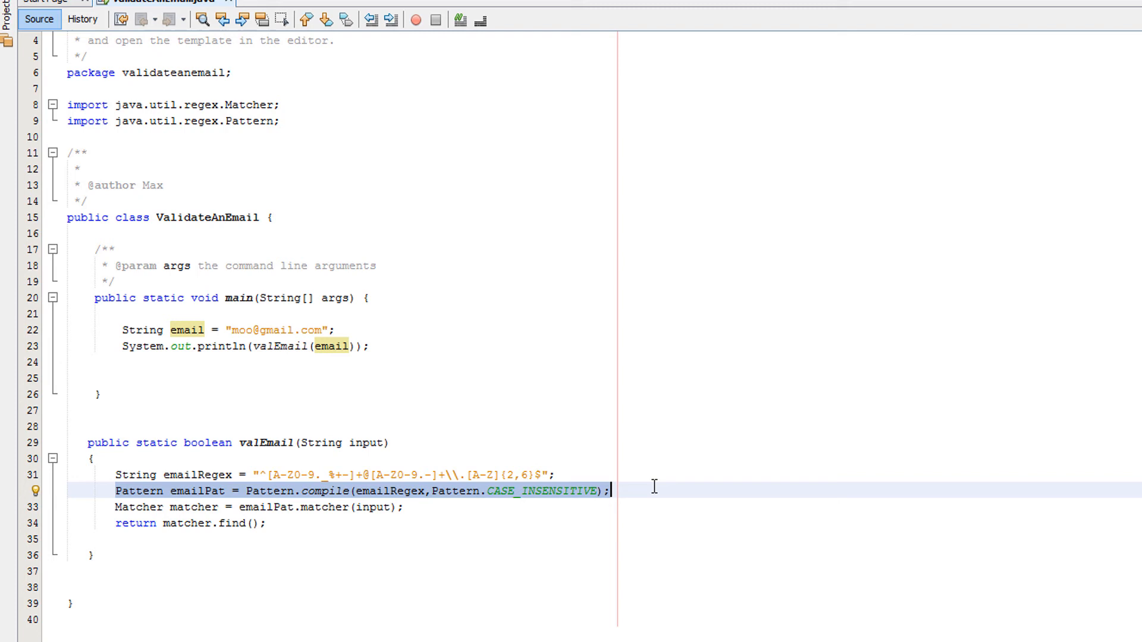
{"action": "left_click", "coordinate": [489, 490]}
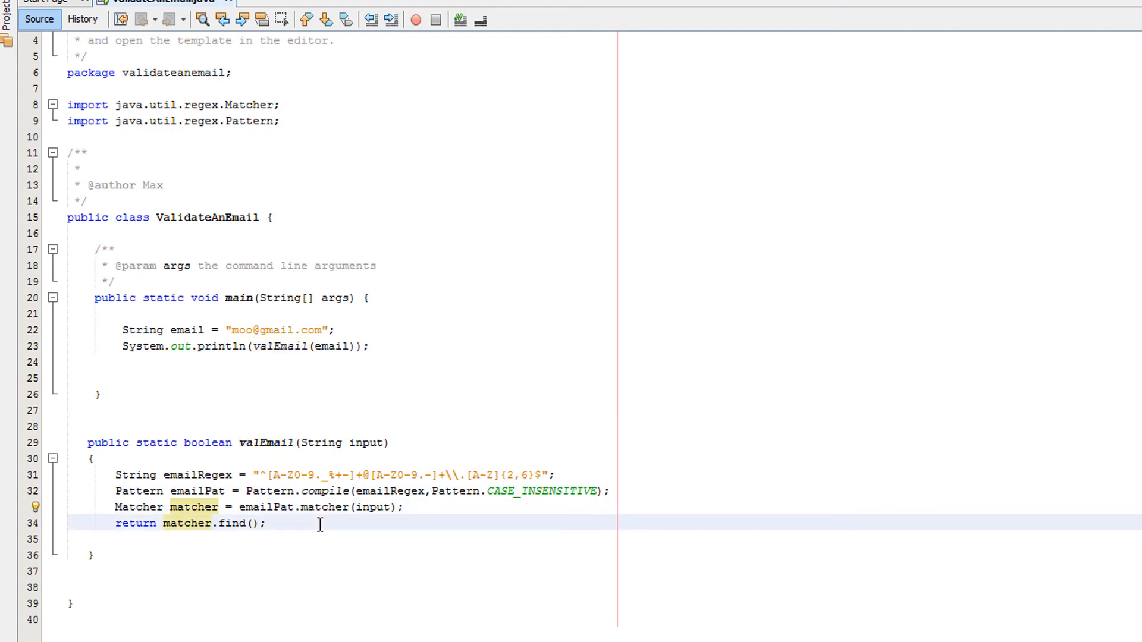
{"action": "mouse_move", "coordinate": [699, 442]}
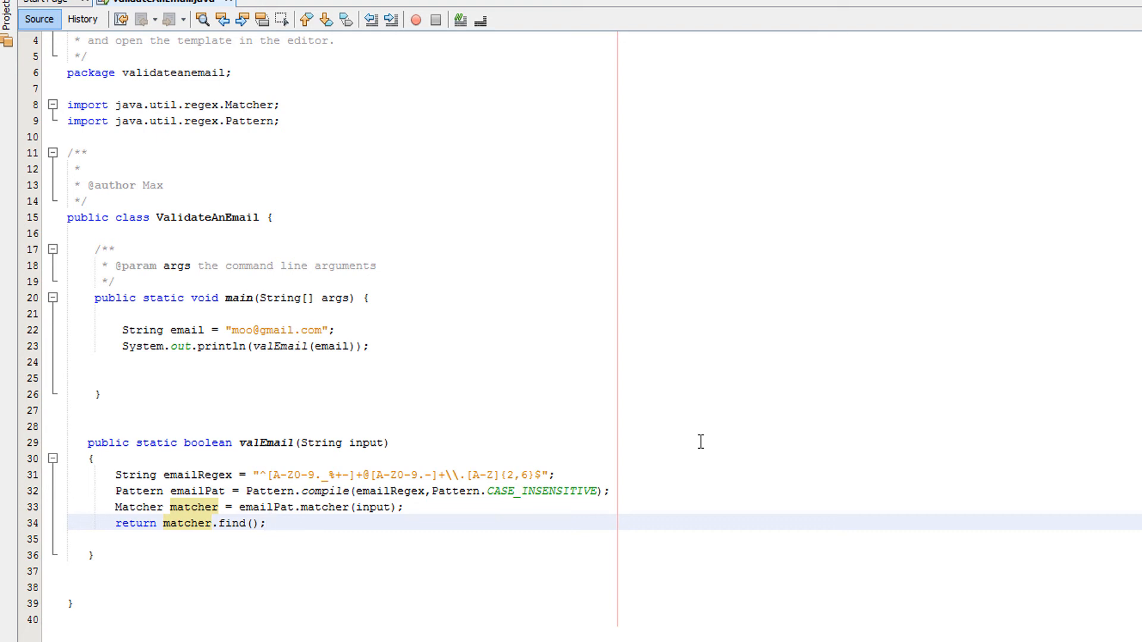
{"action": "left_click", "coordinate": [268, 523]}
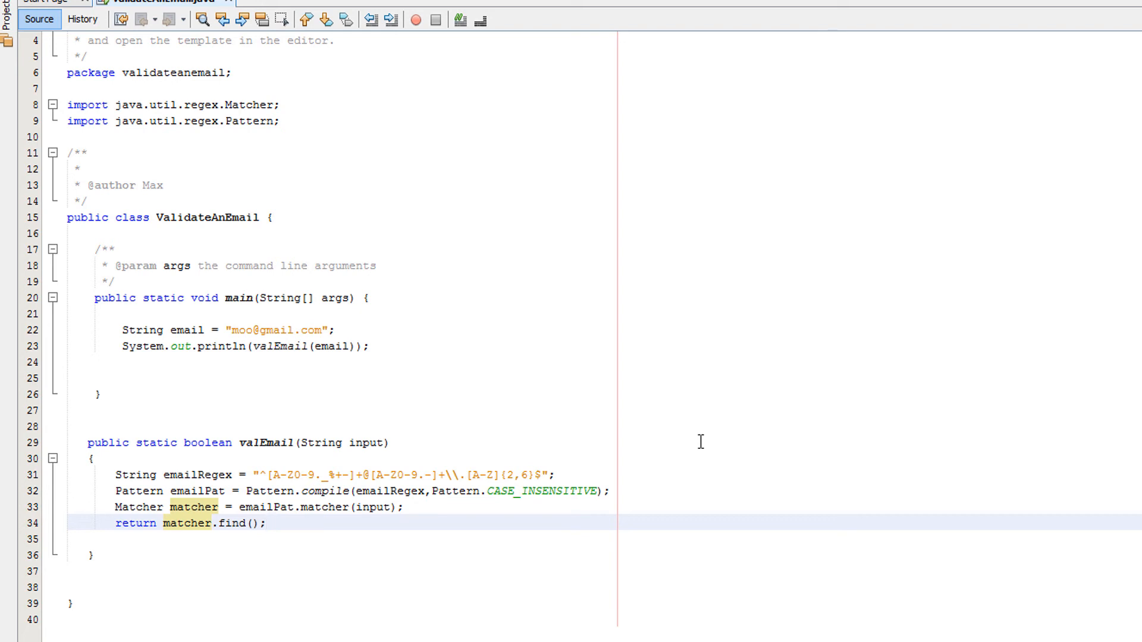
{"action": "left_click", "coordinate": [268, 524]}
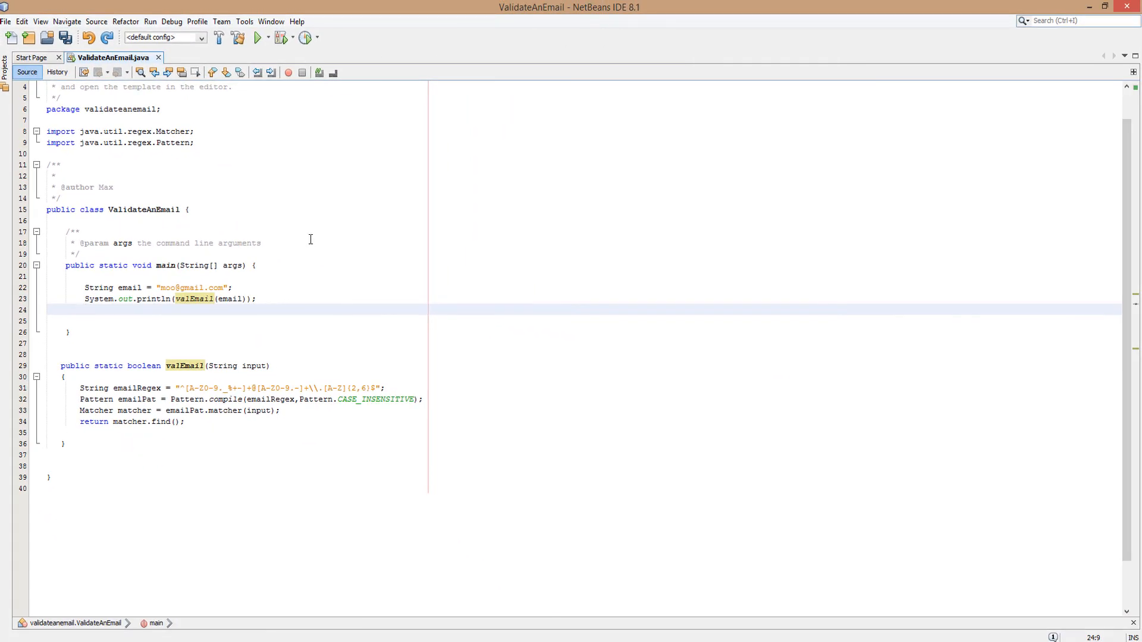
{"action": "left_click", "coordinate": [258, 37]}
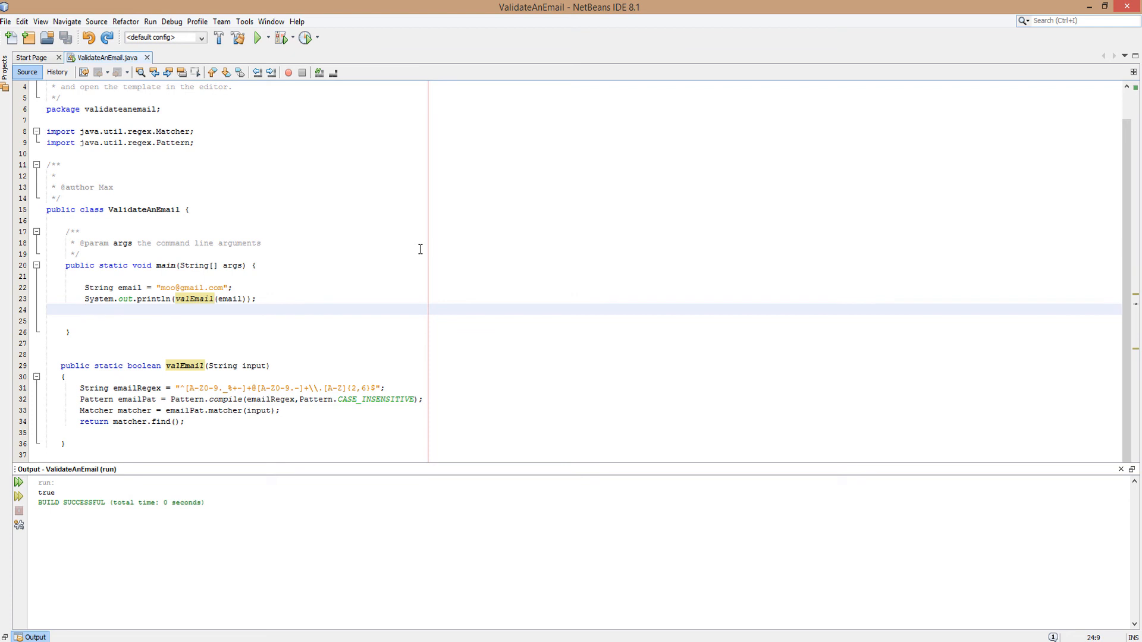
{"action": "mouse_move", "coordinate": [478, 266]}
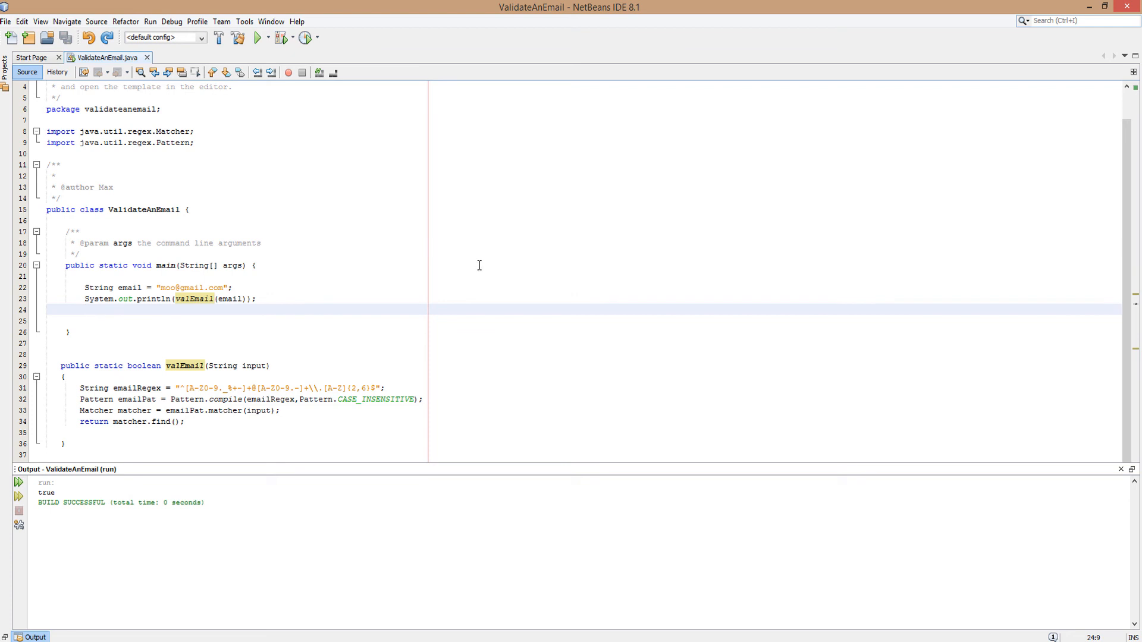
{"action": "left_click", "coordinate": [86, 309]}
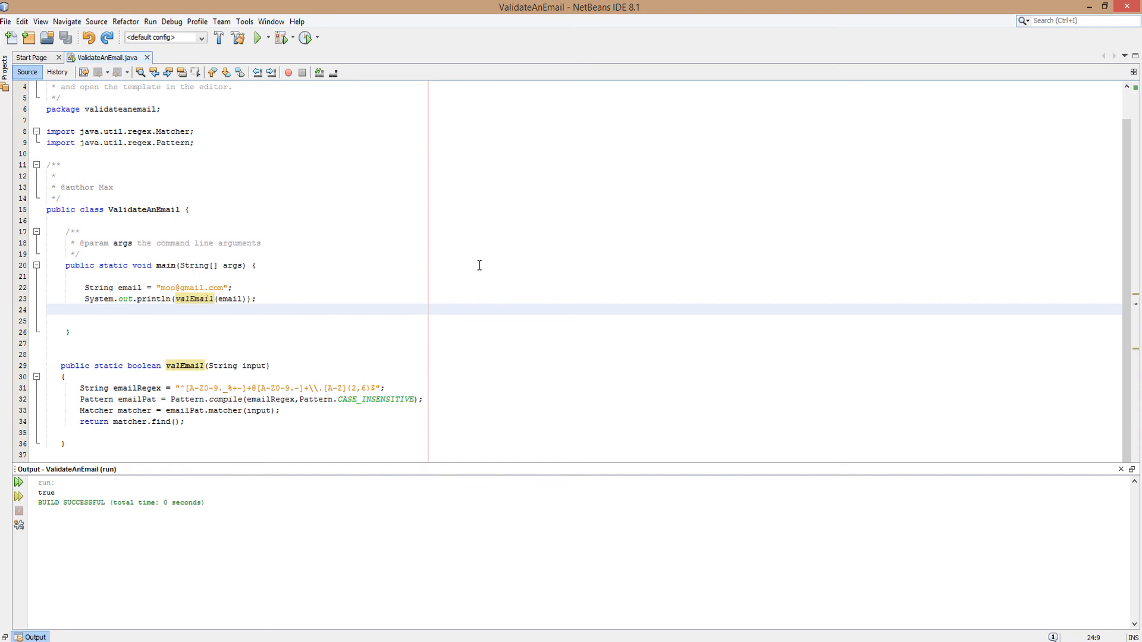
{"action": "left_click", "coordinate": [86, 310]}
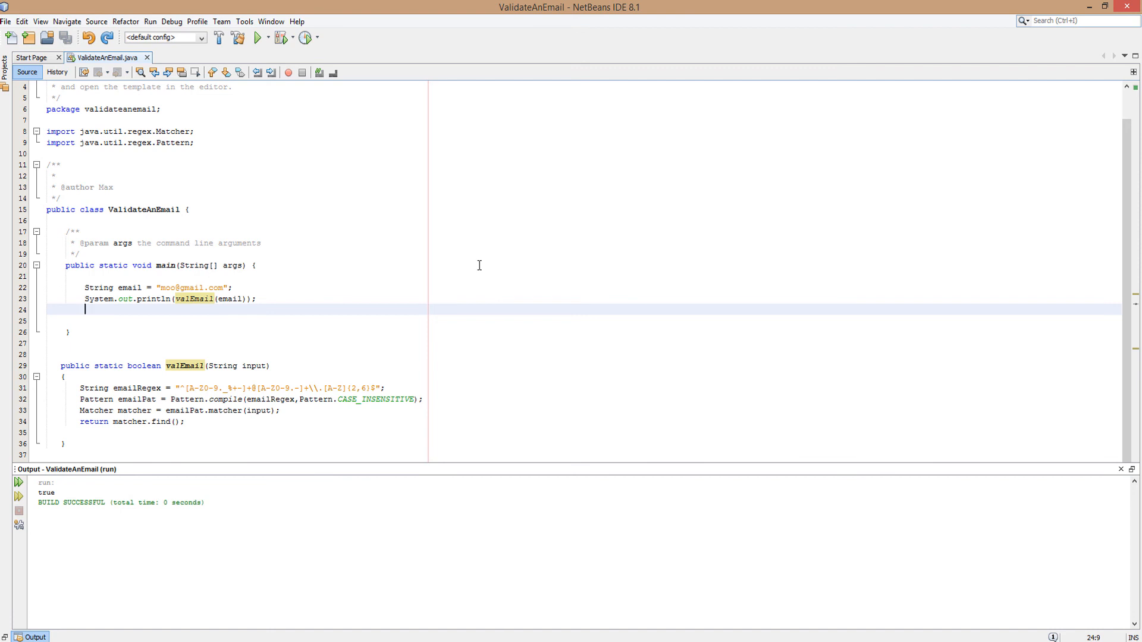
{"action": "mouse_move", "coordinate": [250, 265]}
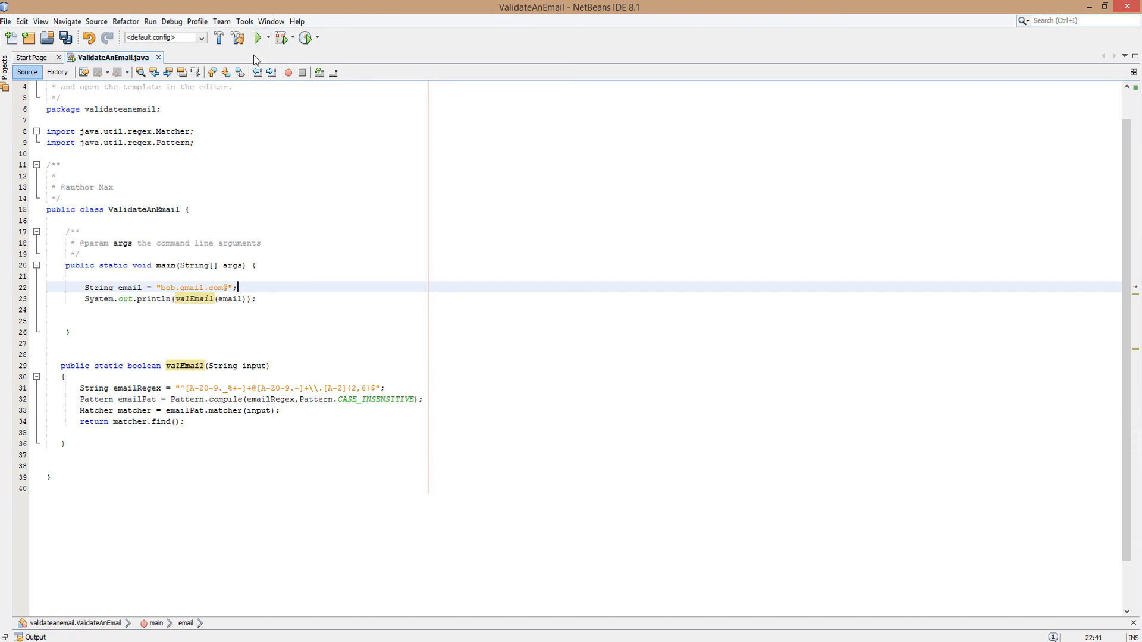
Rerun the program with the email "bob.gmail.com@" and see false printed.
{"action": "left_click", "coordinate": [259, 37]}
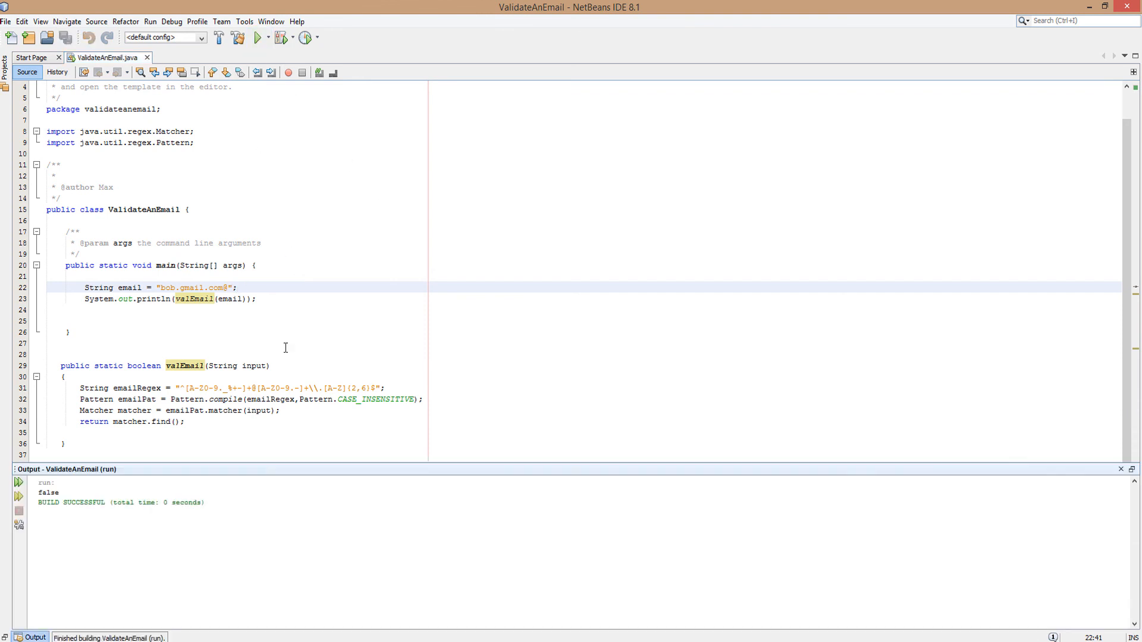